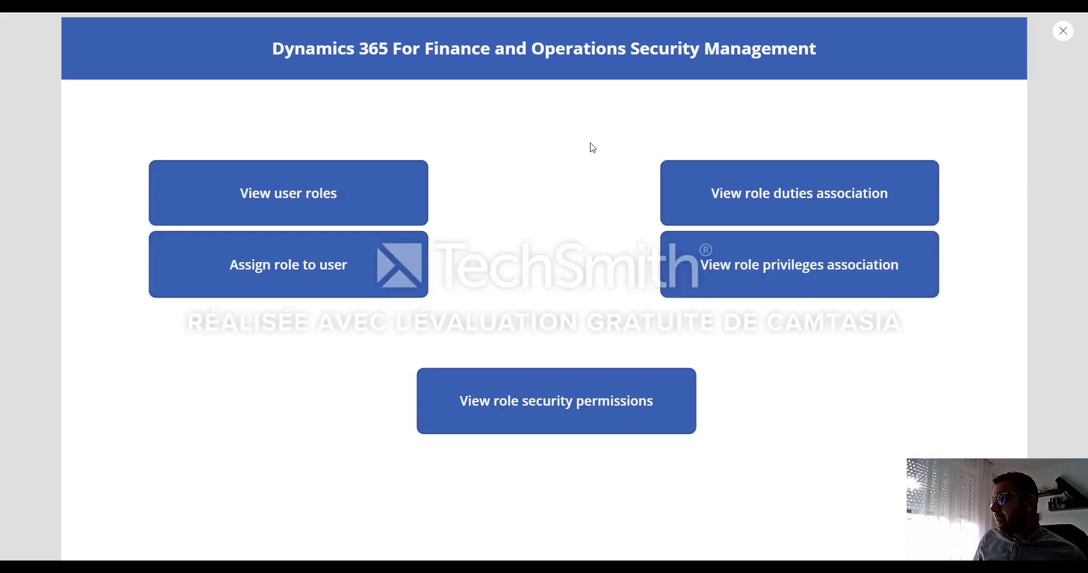
pyautogui.moveTo(584, 164)
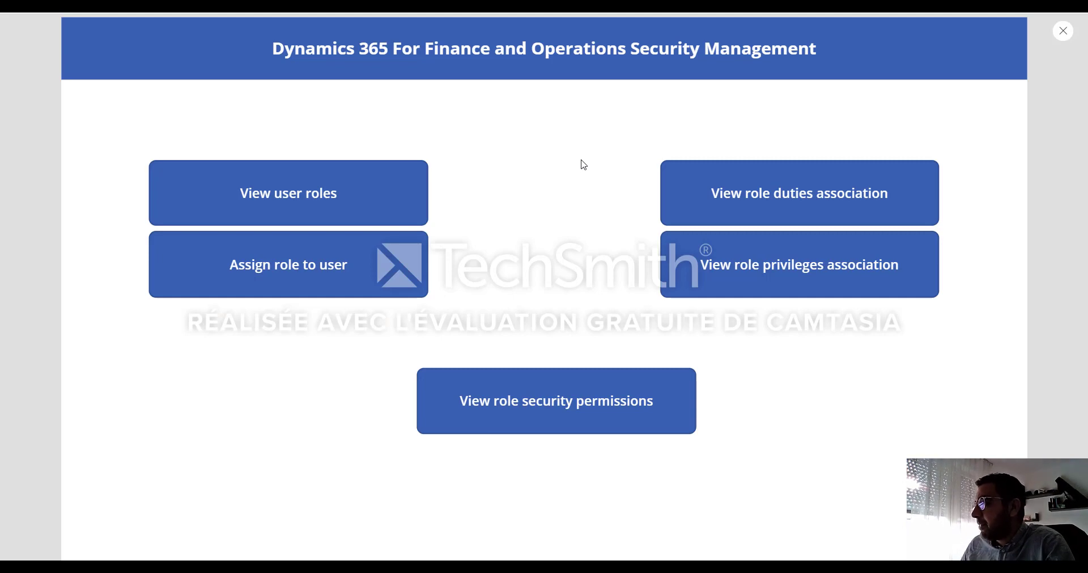
pyautogui.moveTo(542, 162)
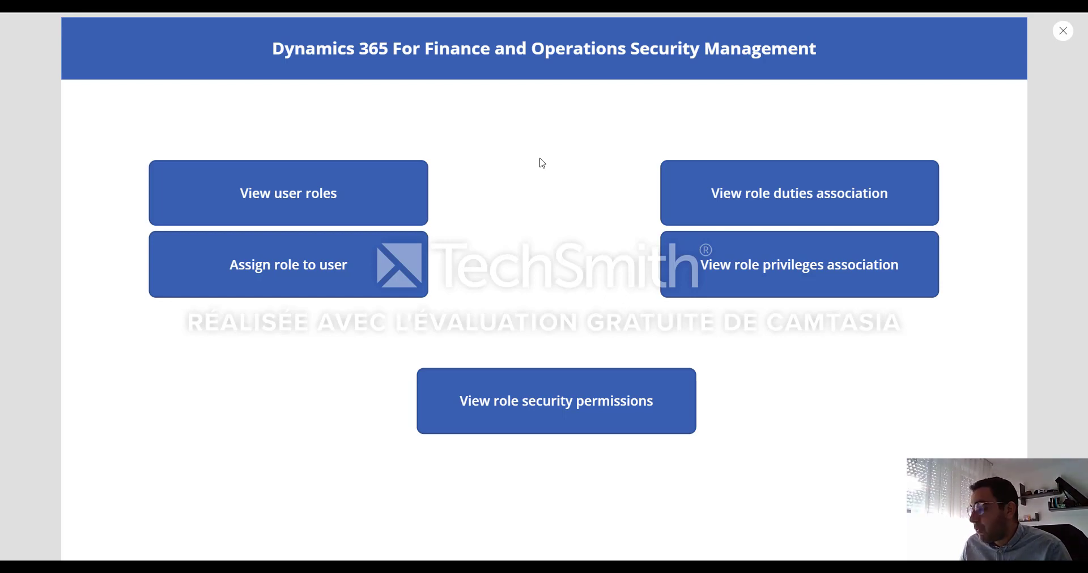
pyautogui.moveTo(503, 193)
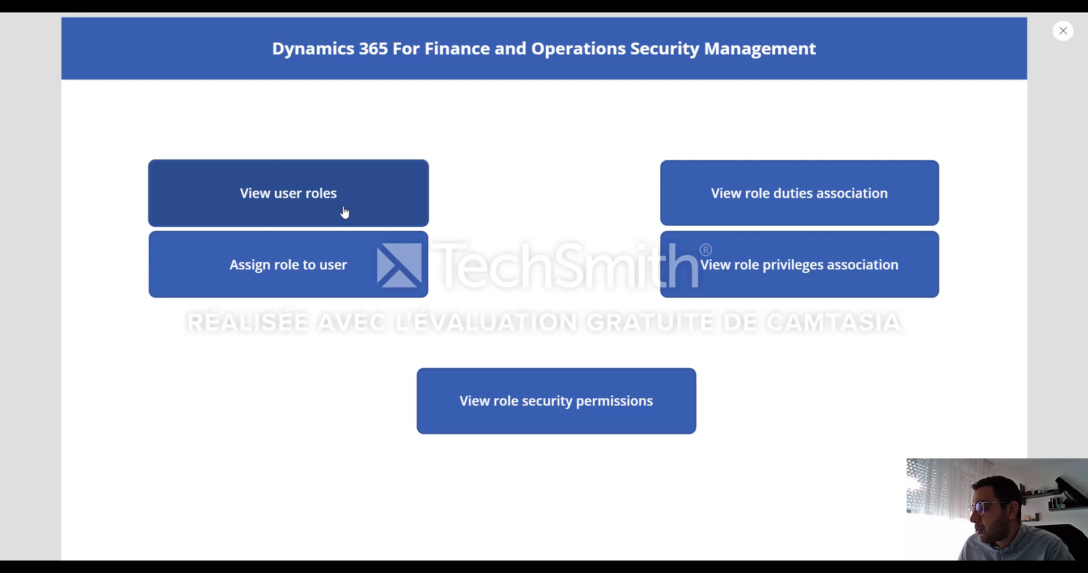
# Browse the user roles view, showing another user's details and security roles.
pyautogui.click(288, 192)
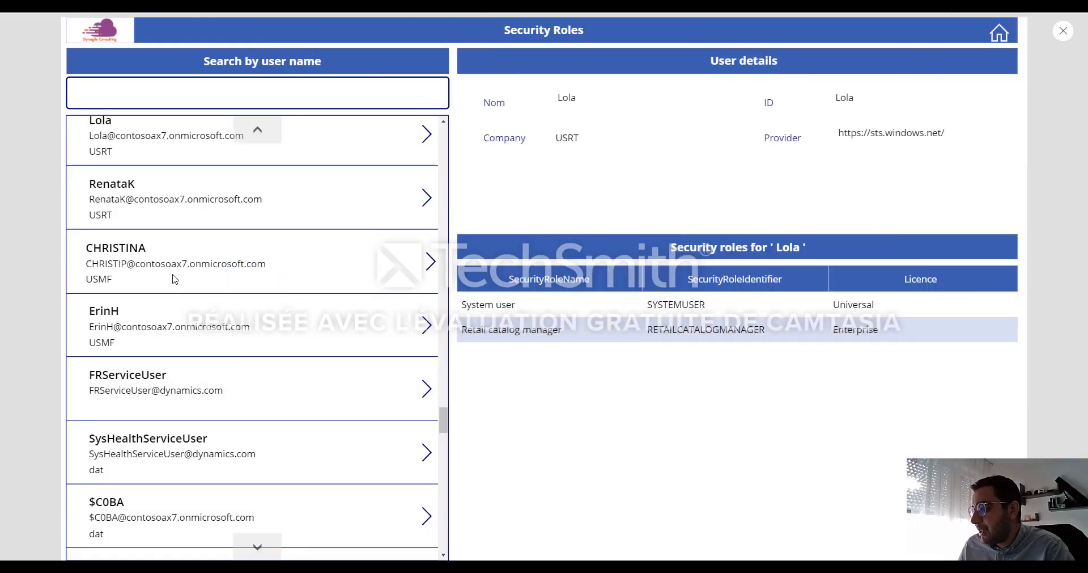
pyautogui.moveTo(243, 269)
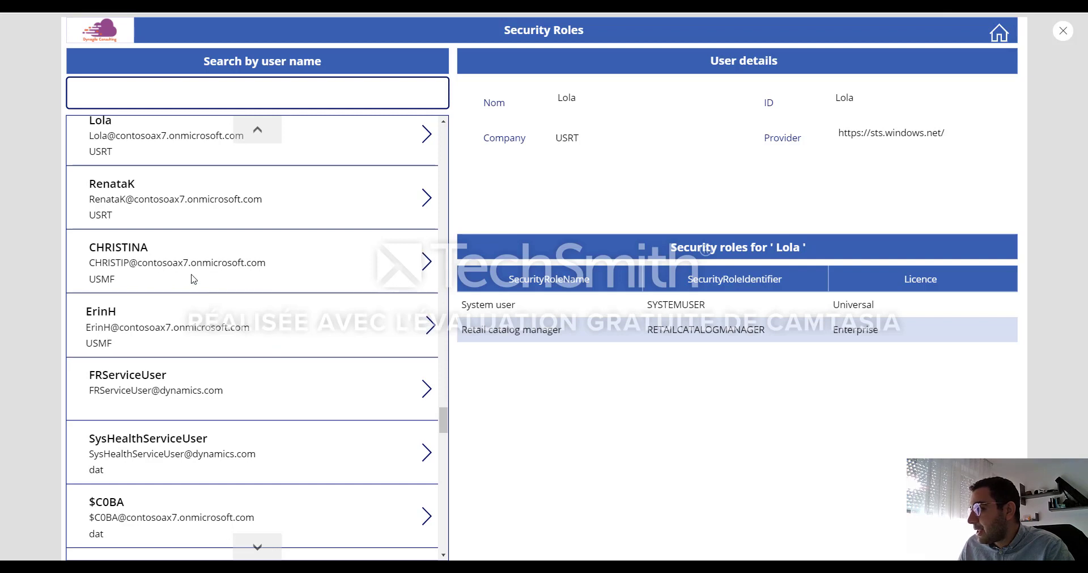
pyautogui.click(252, 263)
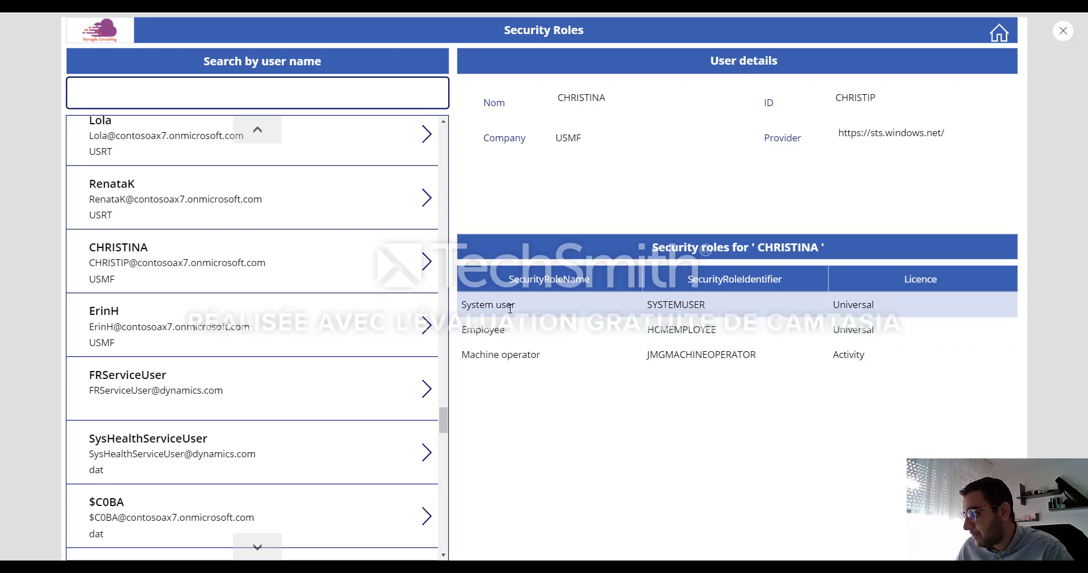
pyautogui.scroll(-3)
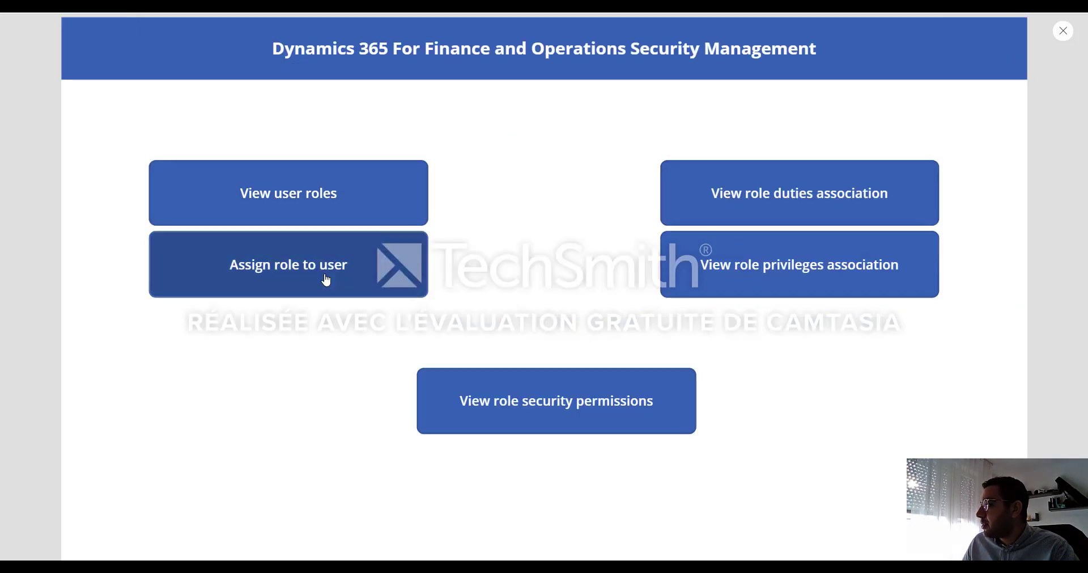
pyautogui.moveTo(507, 215)
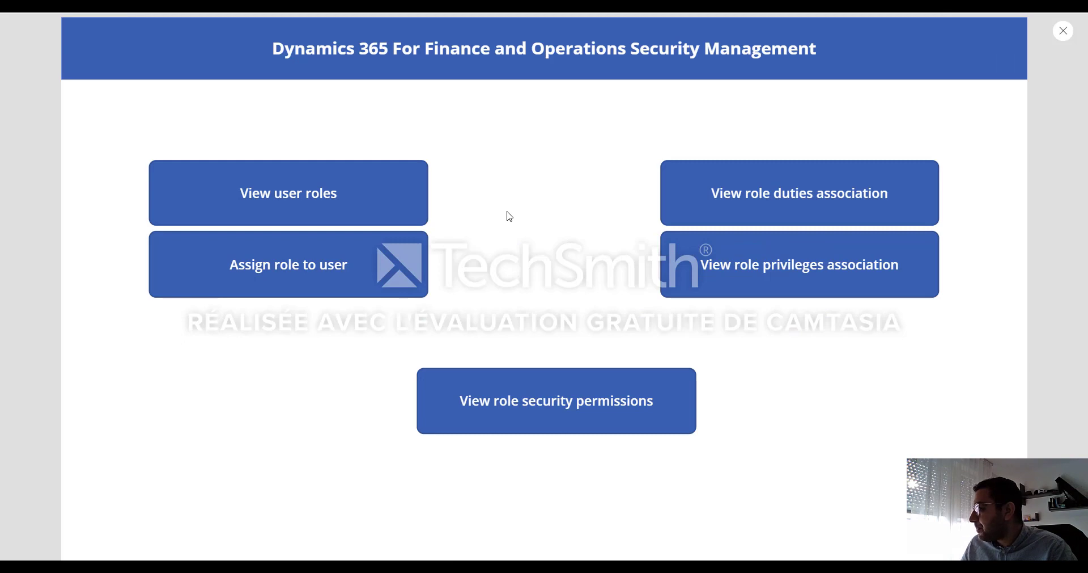
pyautogui.moveTo(548, 243)
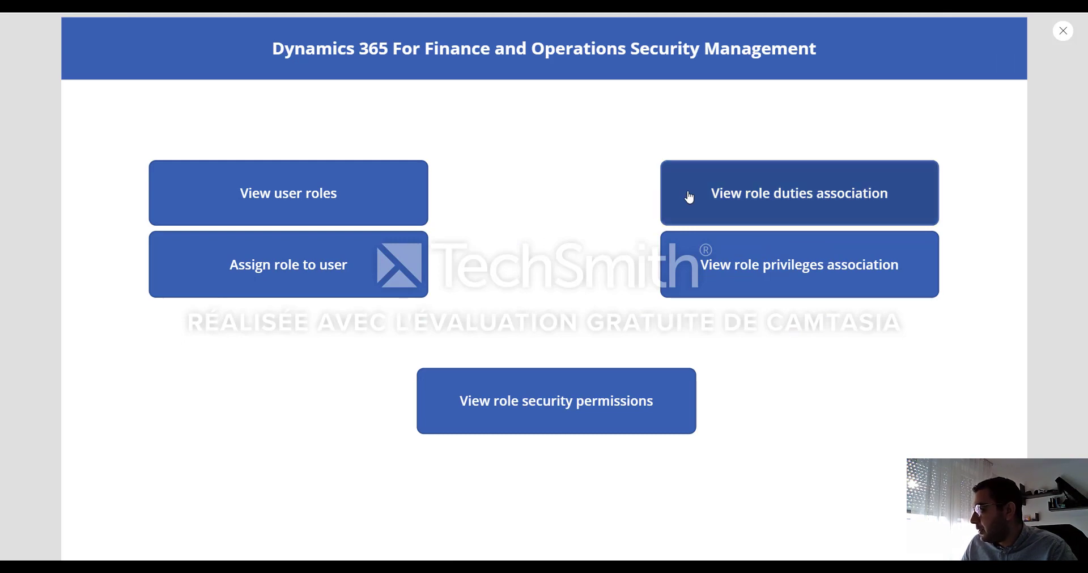
# Open the role duties view and select the Chief financial officer role's name.
pyautogui.click(799, 192)
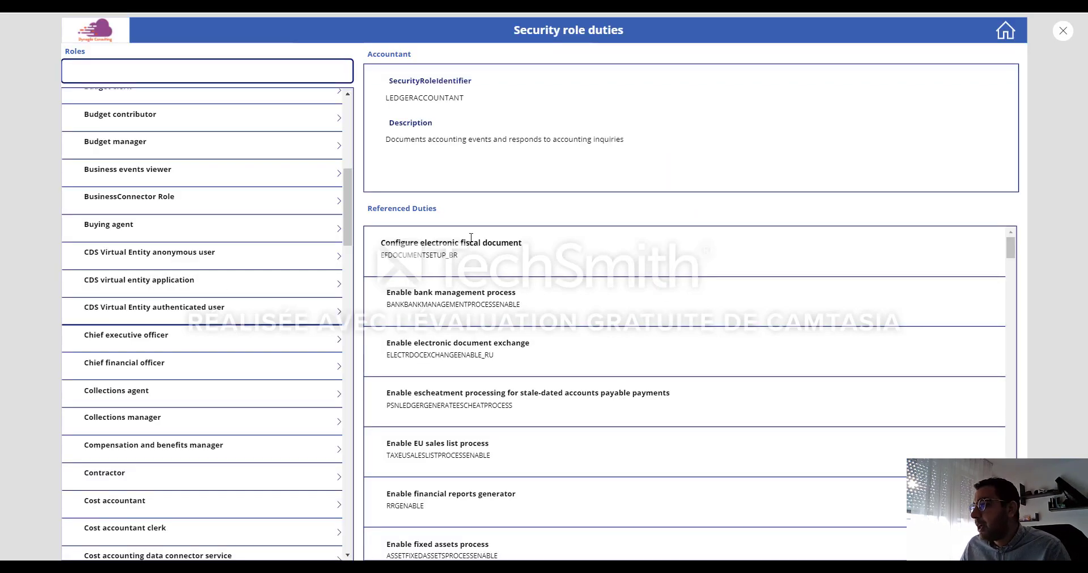
pyautogui.scroll(3)
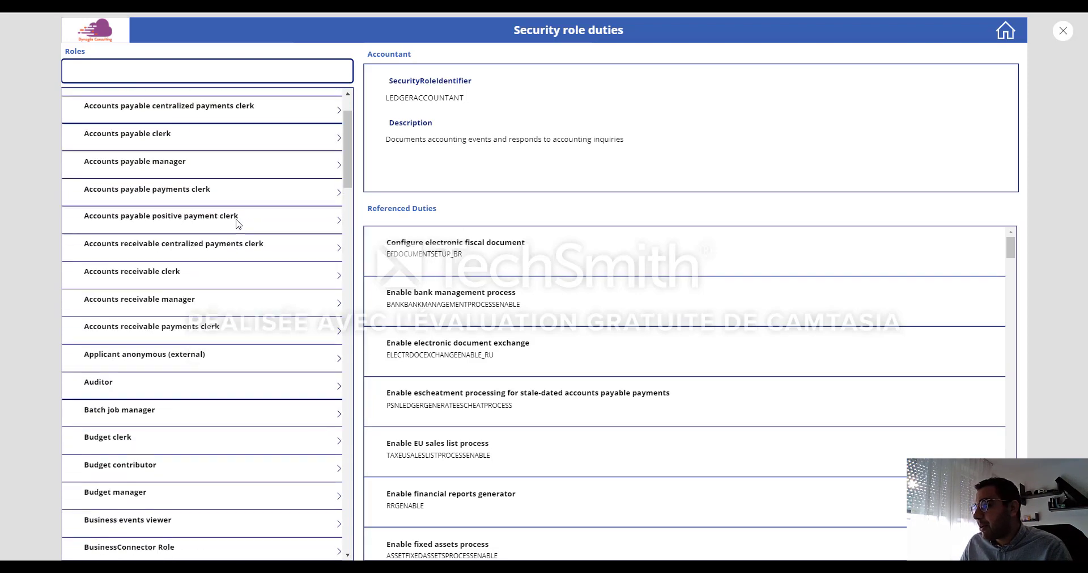
pyautogui.scroll(3)
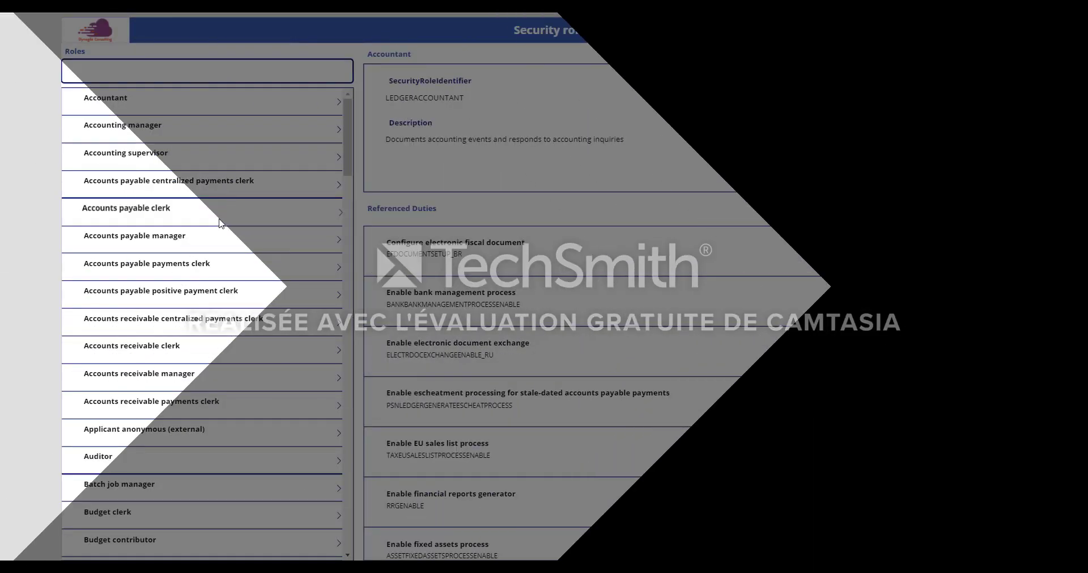
pyautogui.scroll(-3)
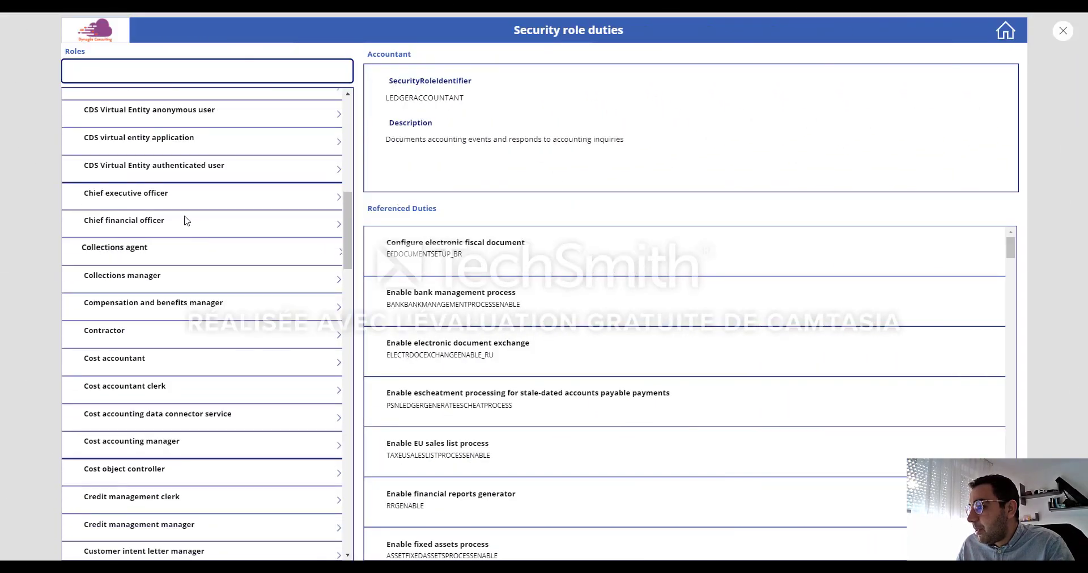
pyautogui.click(124, 219)
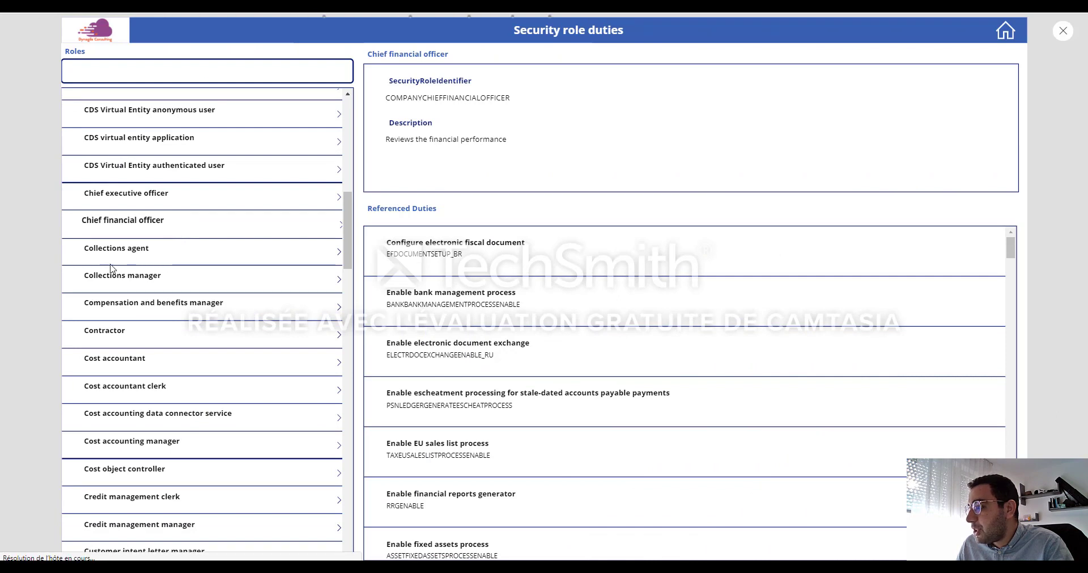
pyautogui.doubleClick(120, 219)
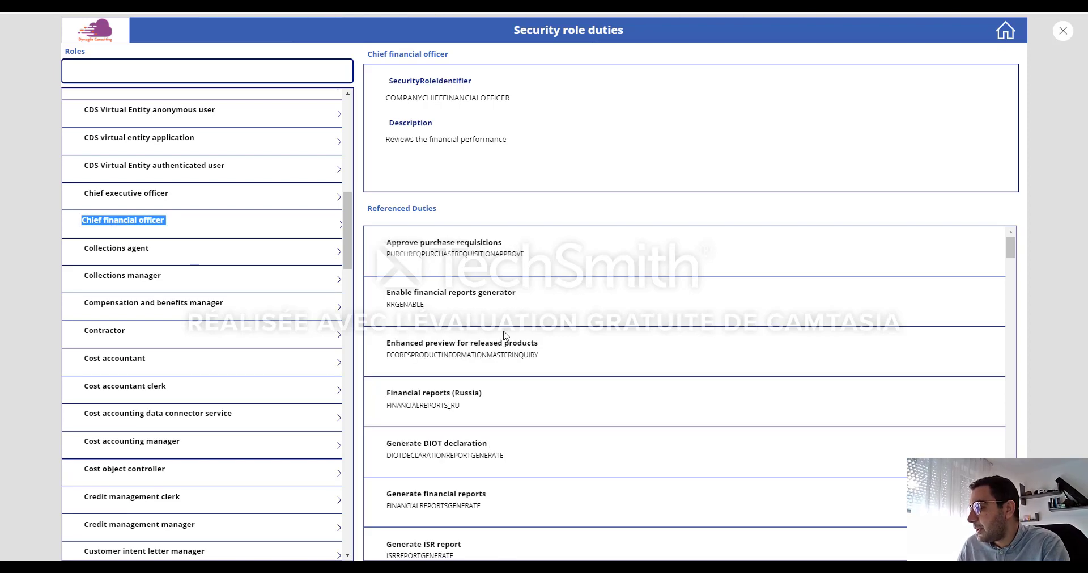
pyautogui.scroll(-3)
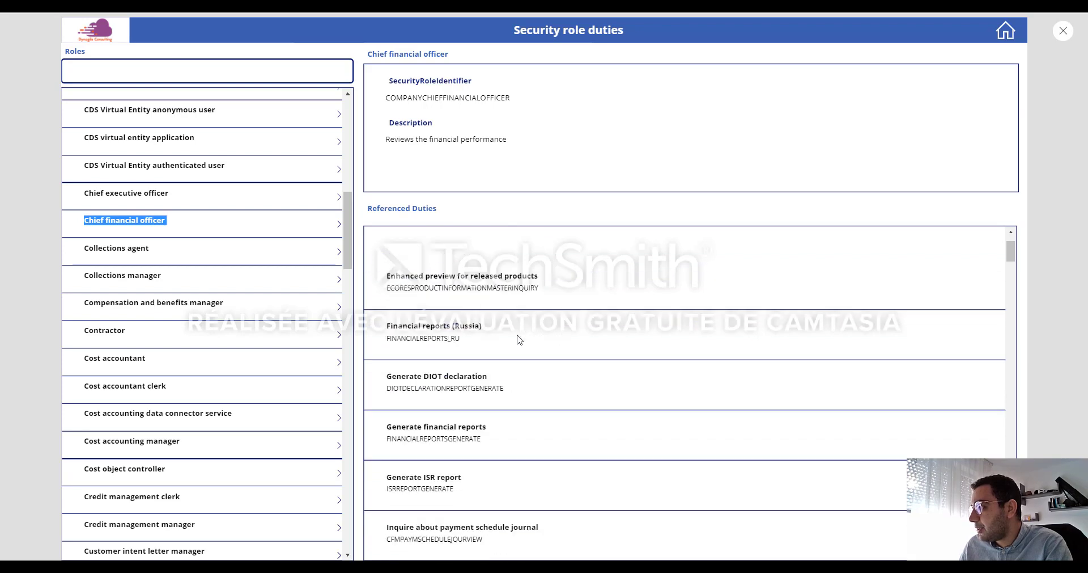
# In Finance and Operations, filter the Roles column by the Chief financial officer name.
pyautogui.click(1063, 31)
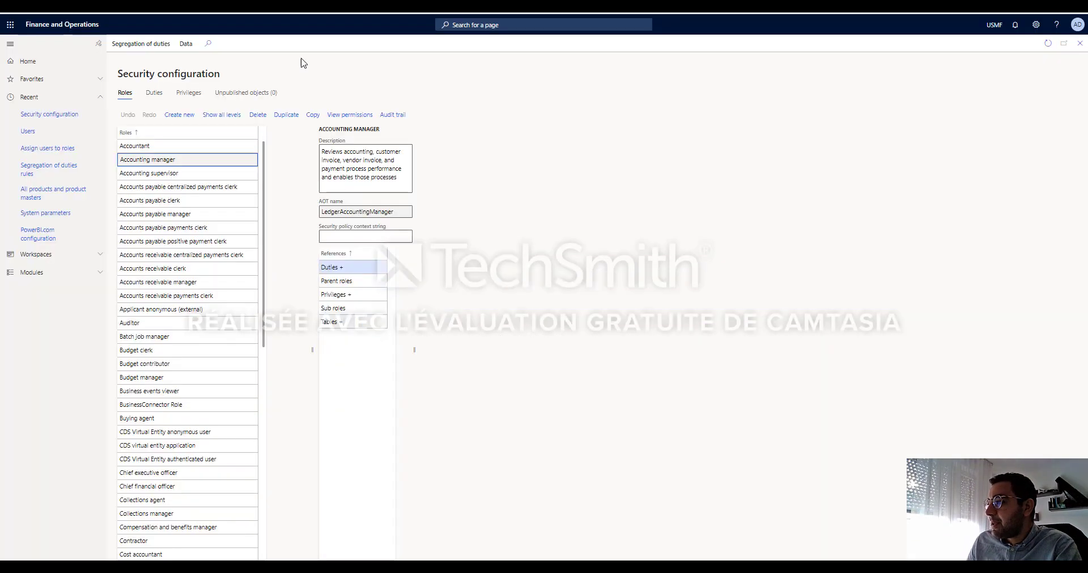
pyautogui.click(253, 132)
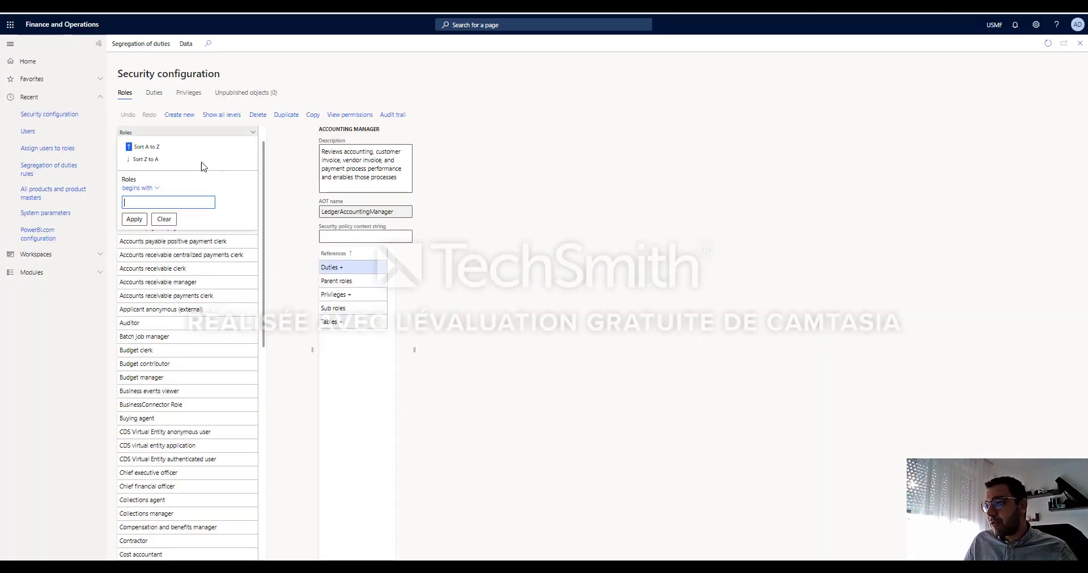
pyautogui.click(146, 146)
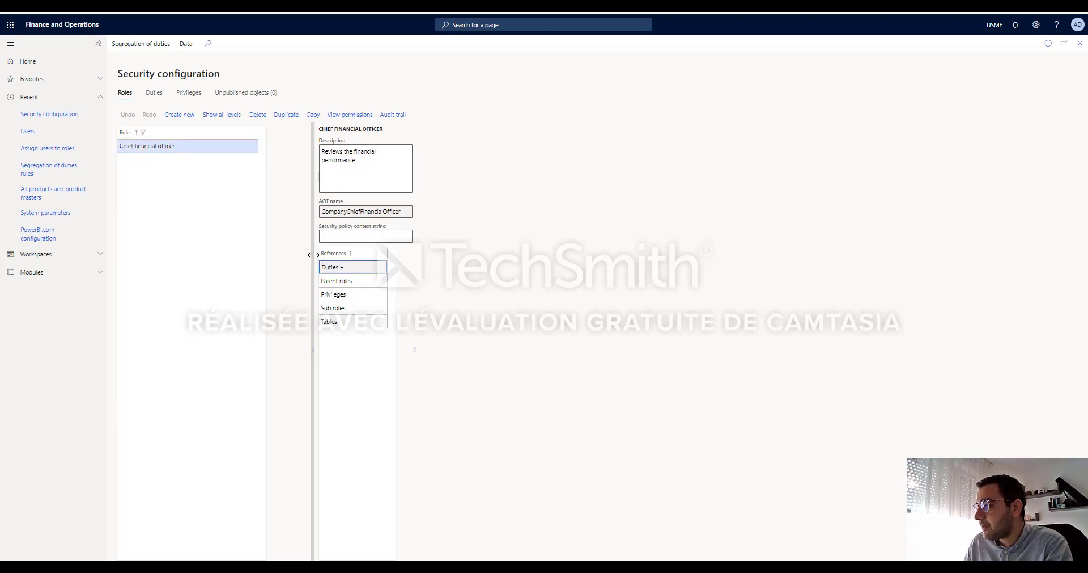
# Back in Power Apps, scroll the Chief financial officer's referenced duties to review performance duties.
pyautogui.click(334, 267)
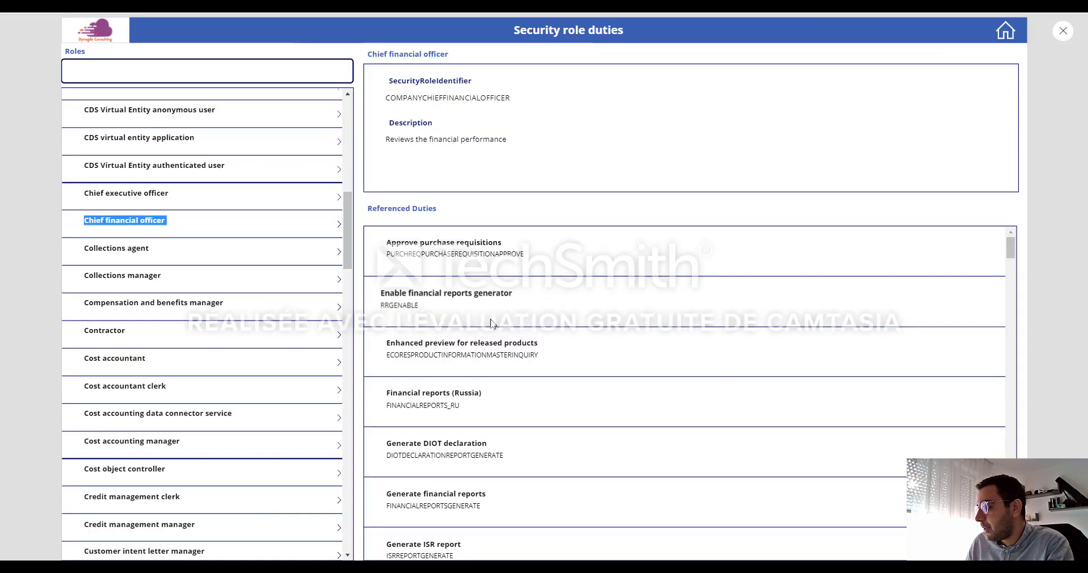
pyautogui.scroll(-3)
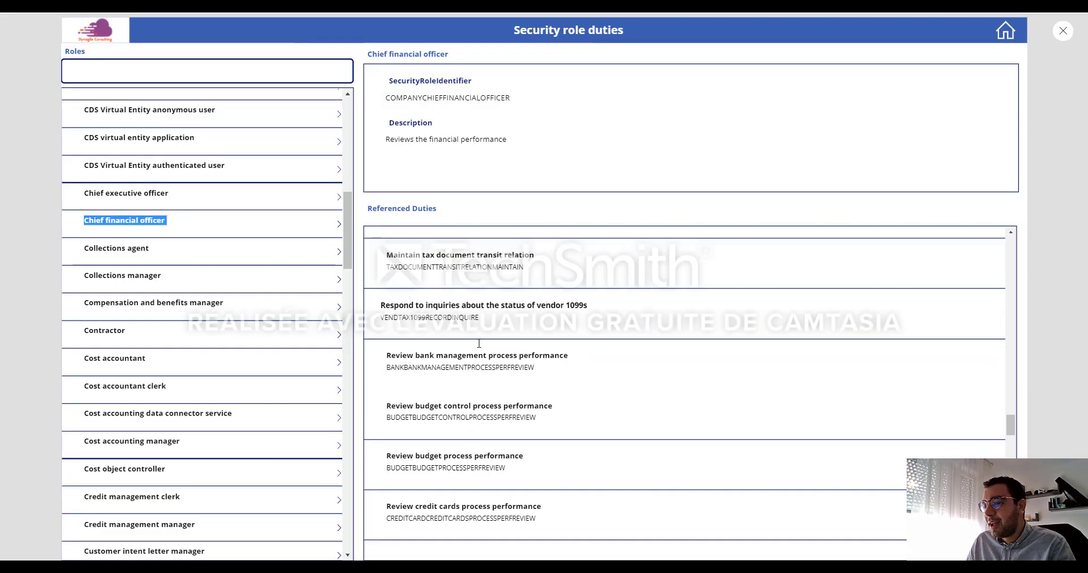
pyautogui.scroll(-3)
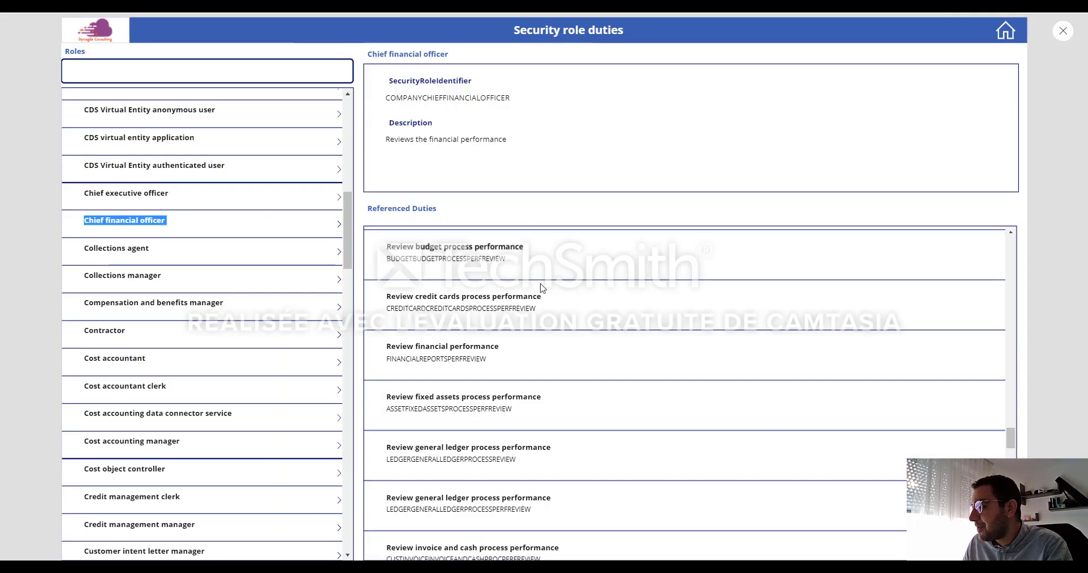
# Return to the security home and open the role privileges association view.
pyautogui.click(1005, 30)
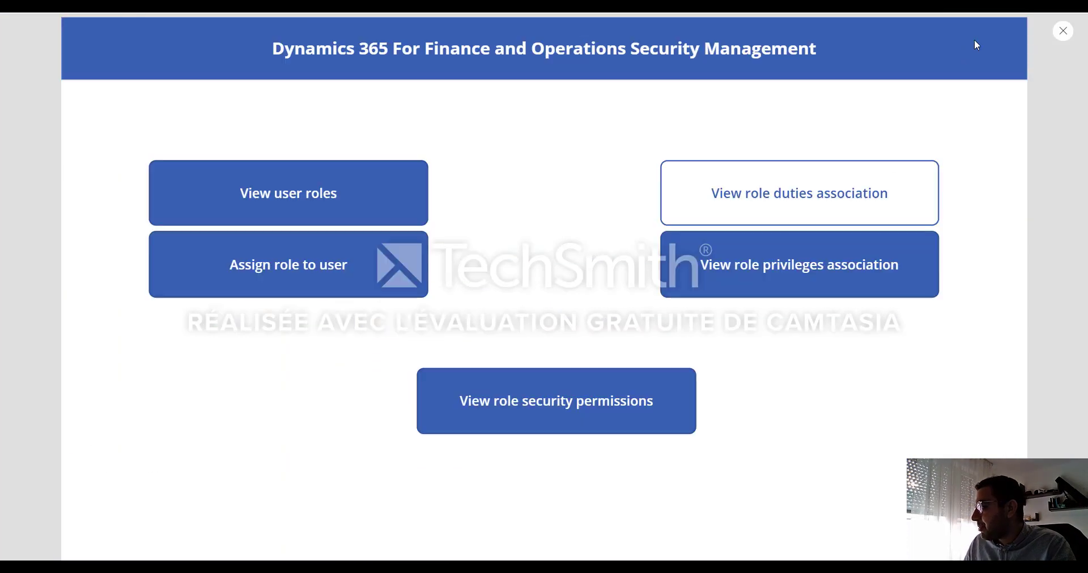
pyautogui.moveTo(374, 333)
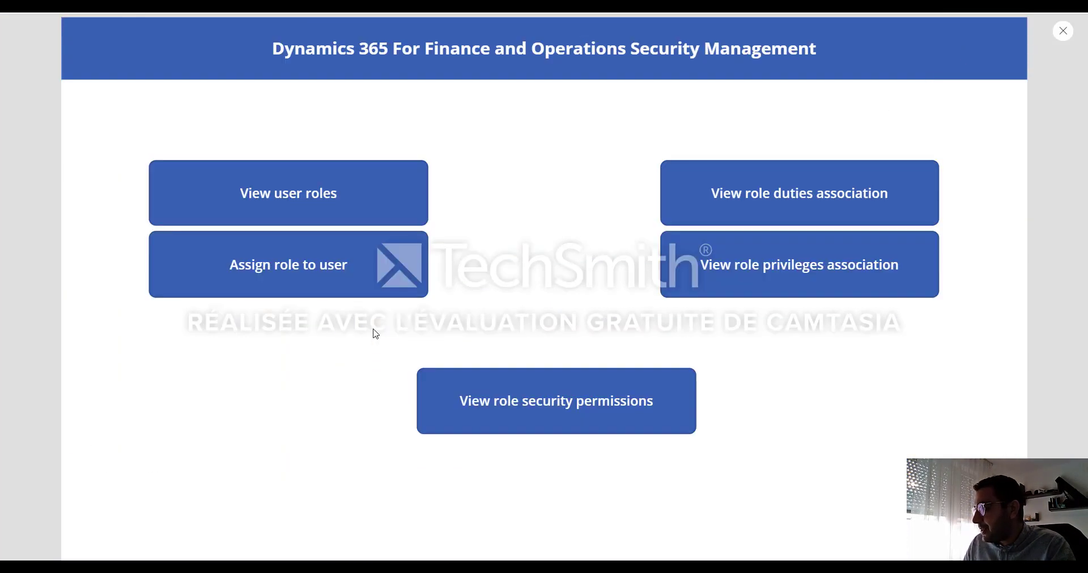
pyautogui.click(799, 264)
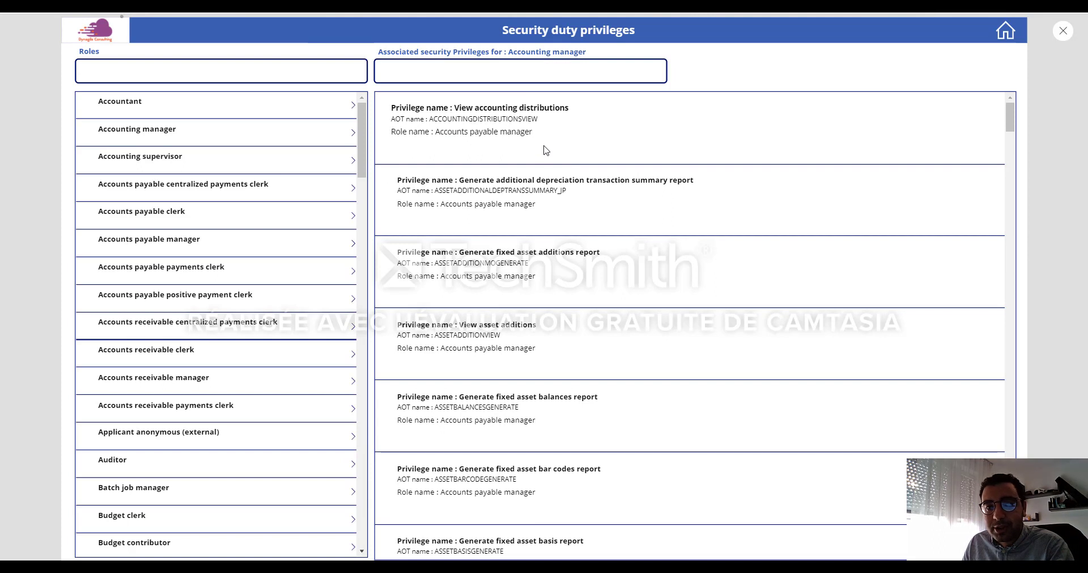
# View privileges for the Accounting manager, Accounts payable manager and Accounts payable clerk roles.
pyautogui.click(137, 129)
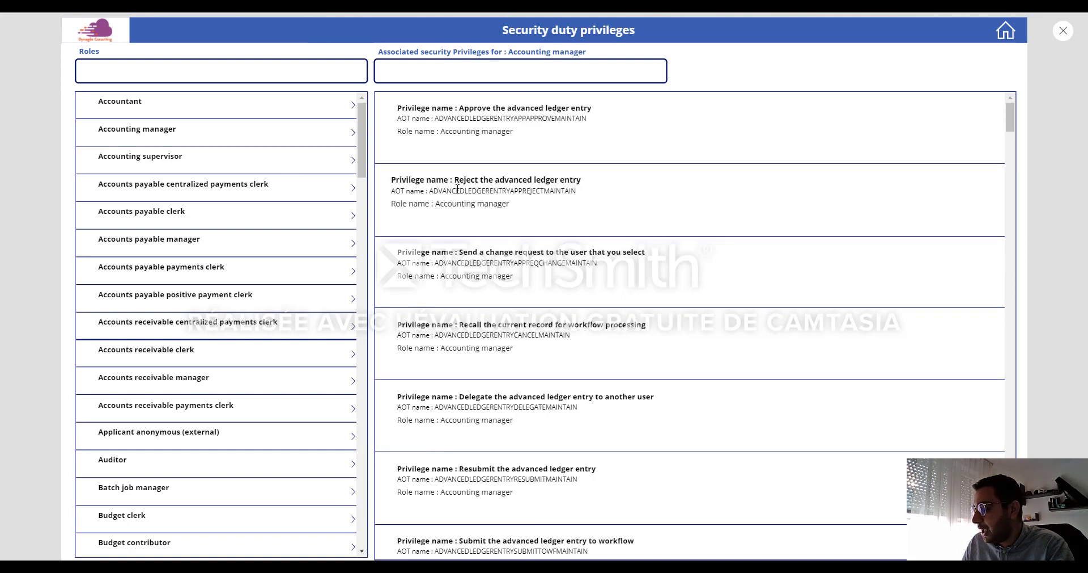
pyautogui.moveTo(526, 201)
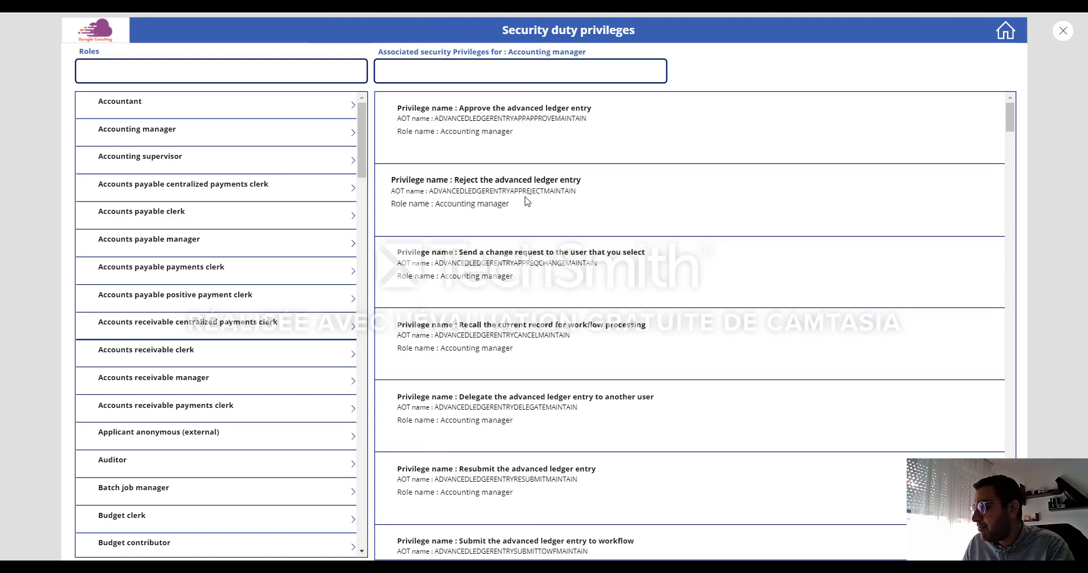
pyautogui.moveTo(505, 184)
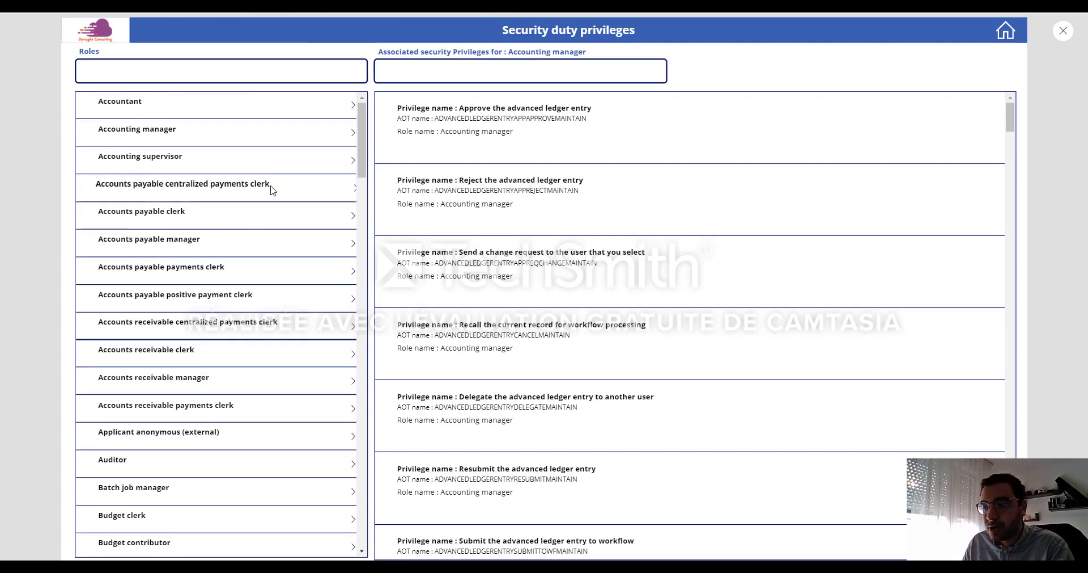
pyautogui.click(148, 239)
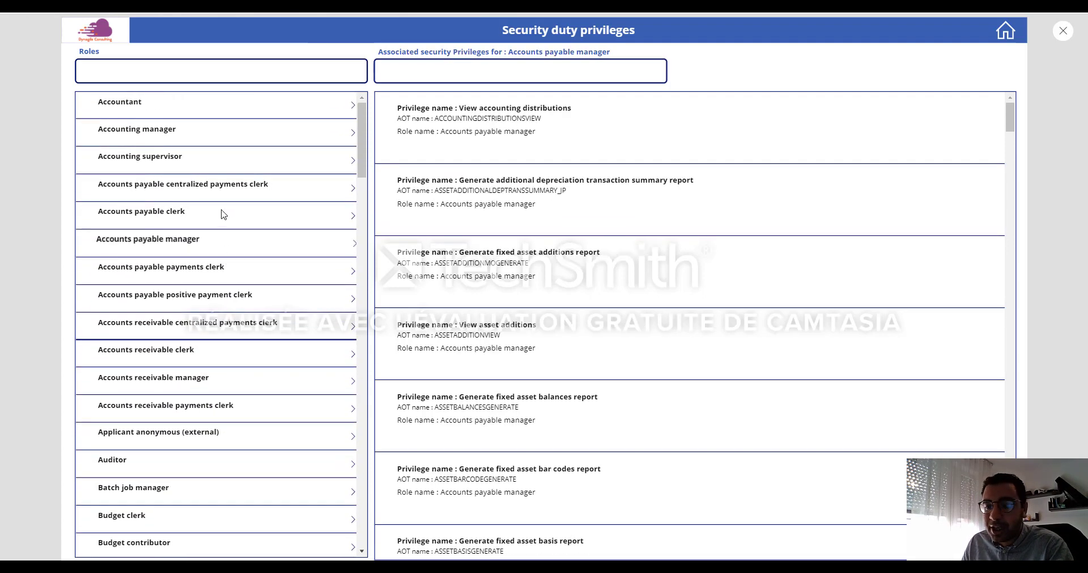
pyautogui.click(142, 210)
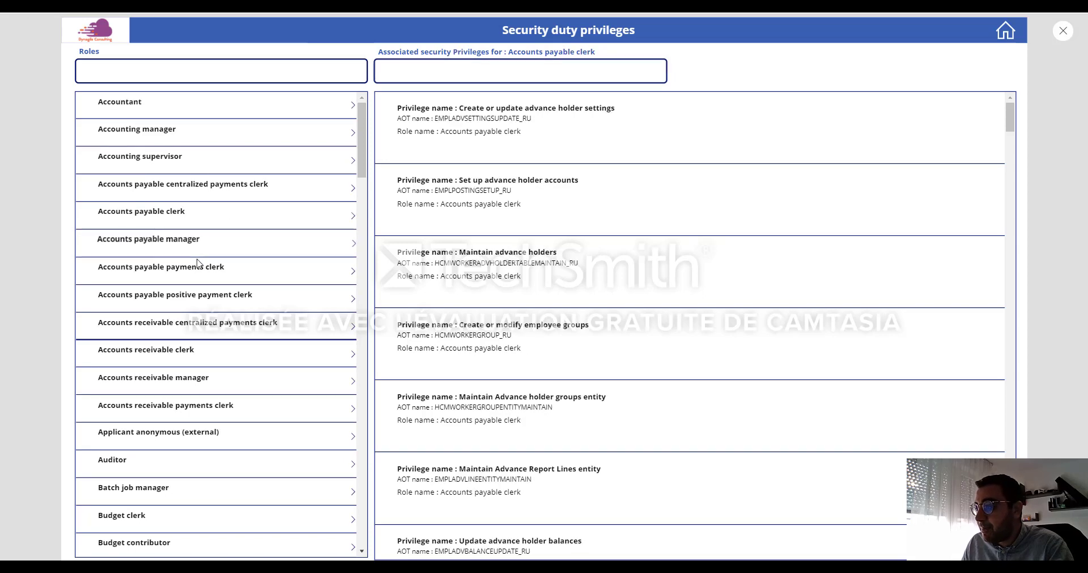
pyautogui.click(148, 238)
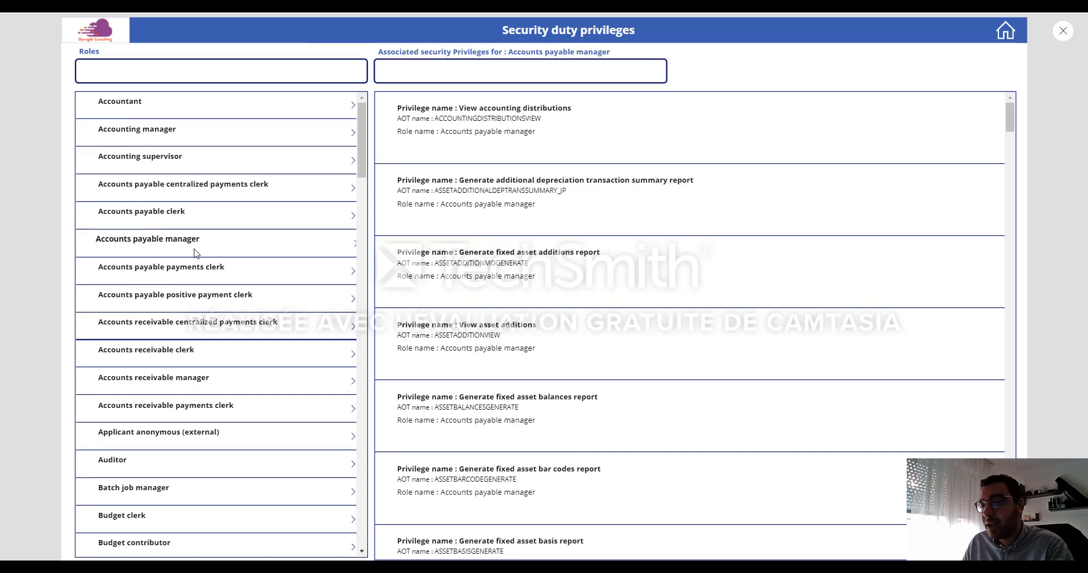
pyautogui.scroll(-3)
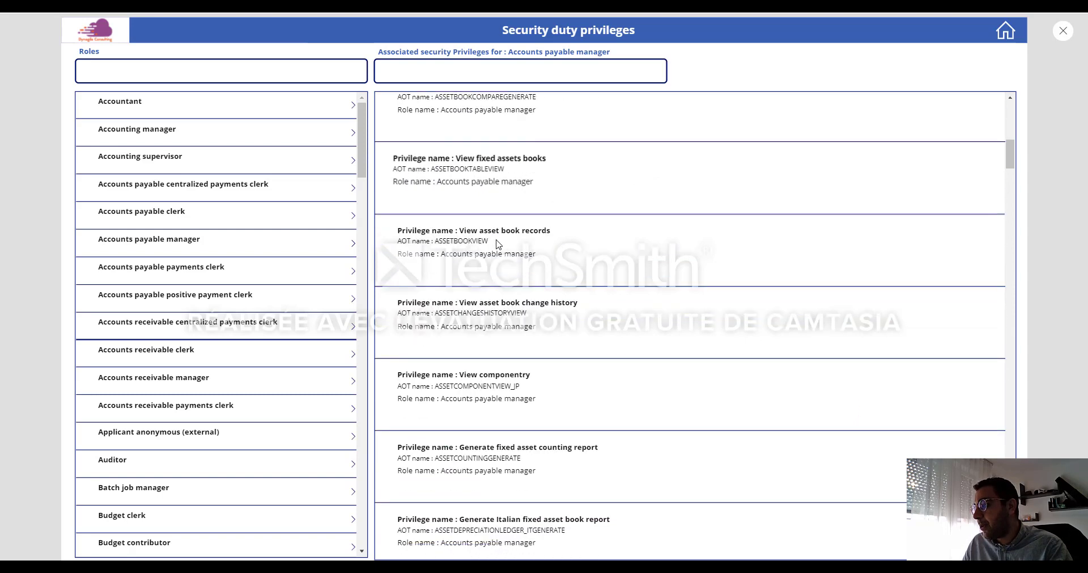
pyautogui.scroll(-3)
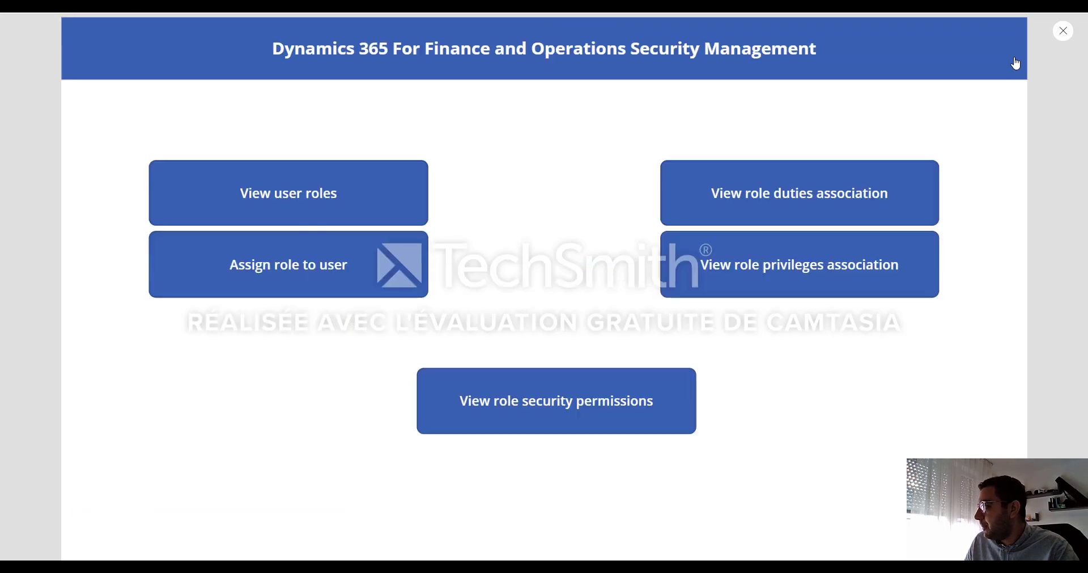
pyautogui.moveTo(490, 277)
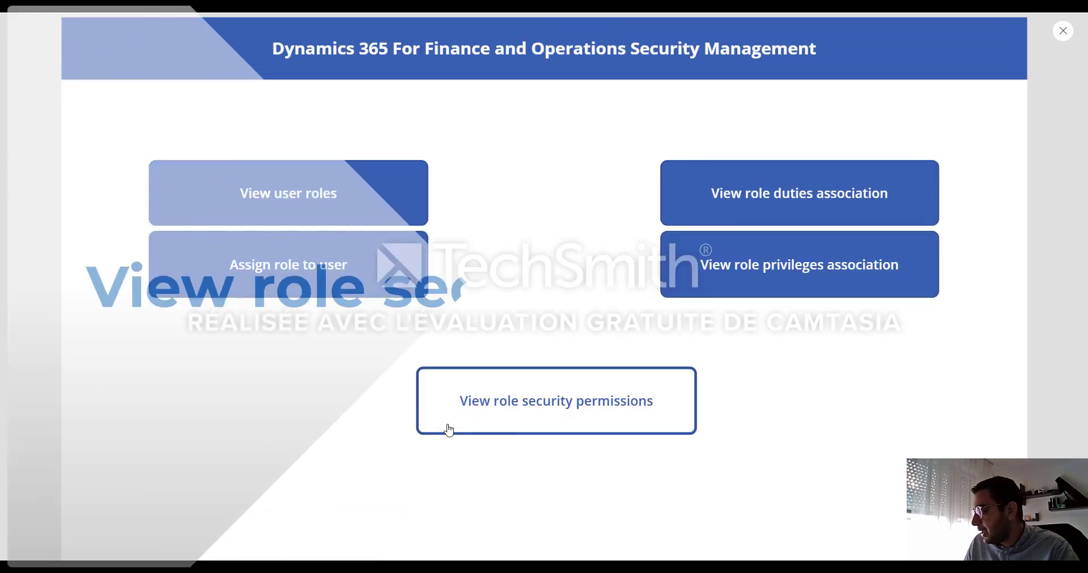
# Review security permissions for Accounts payable clerk roles, then close the app preview.
pyautogui.click(556, 400)
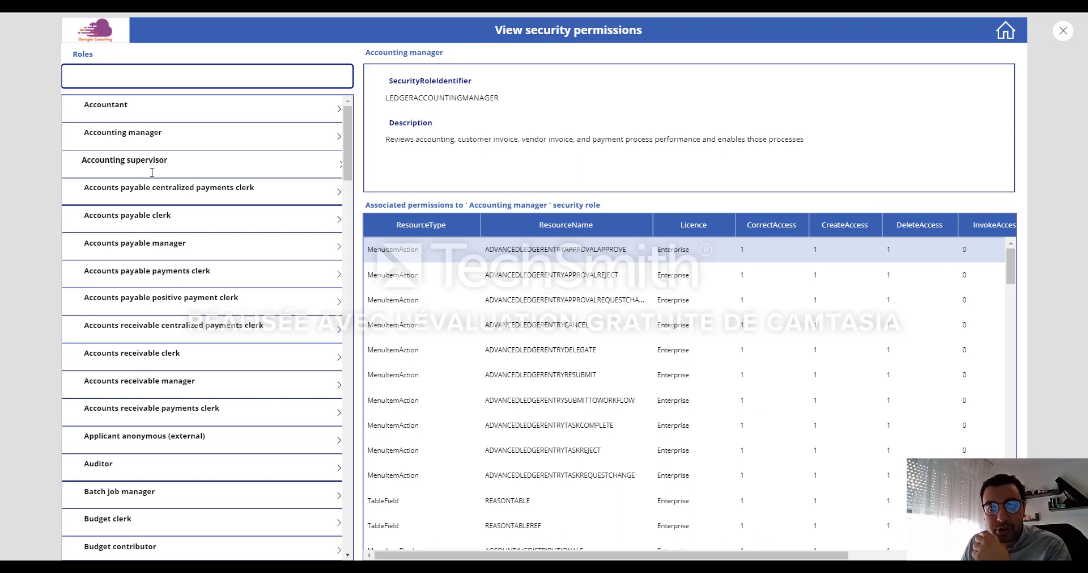
pyautogui.scroll(-3)
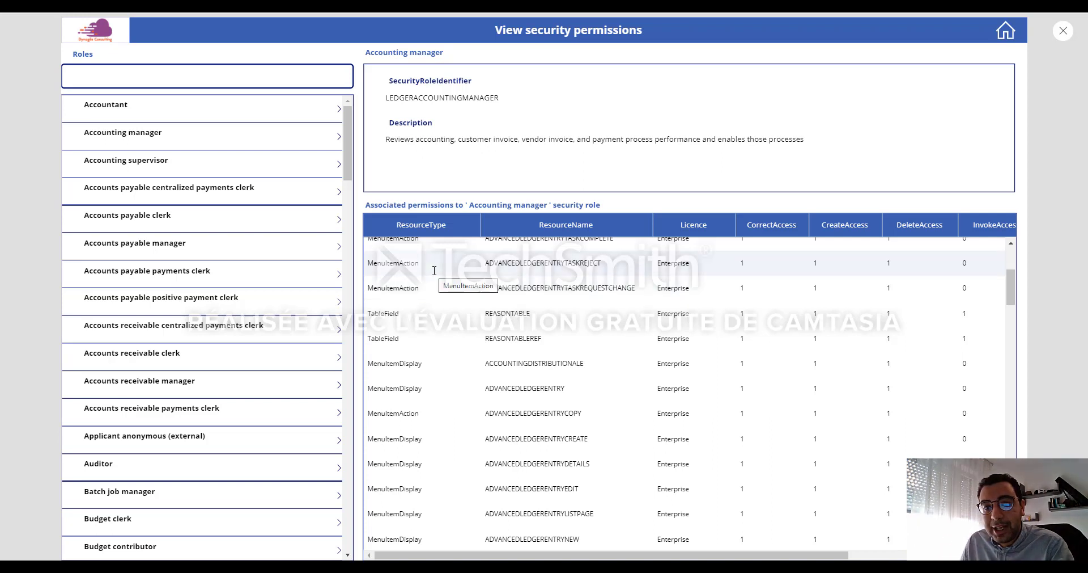
pyautogui.click(127, 214)
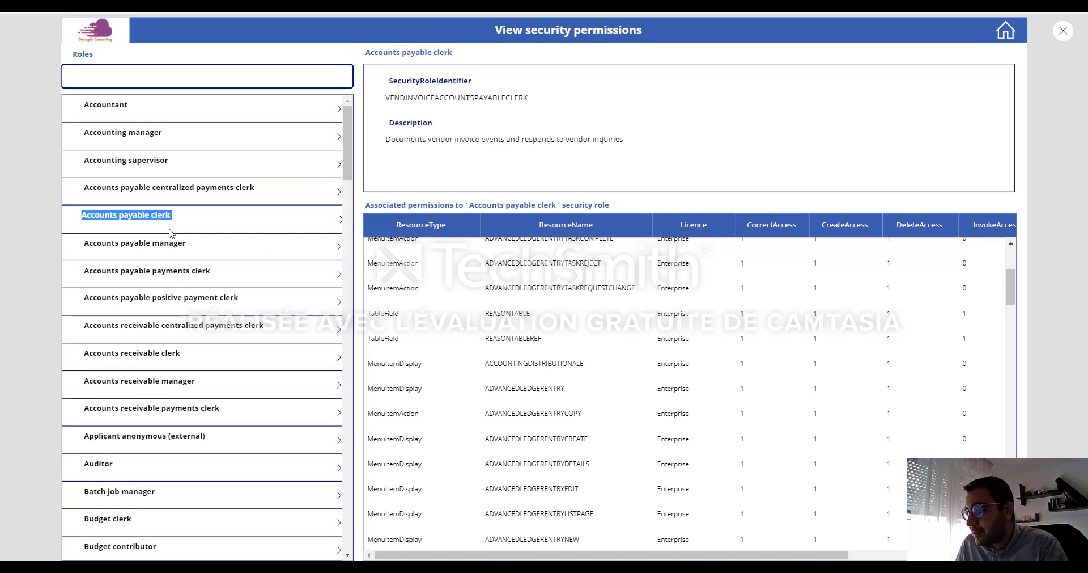
pyautogui.scroll(-3)
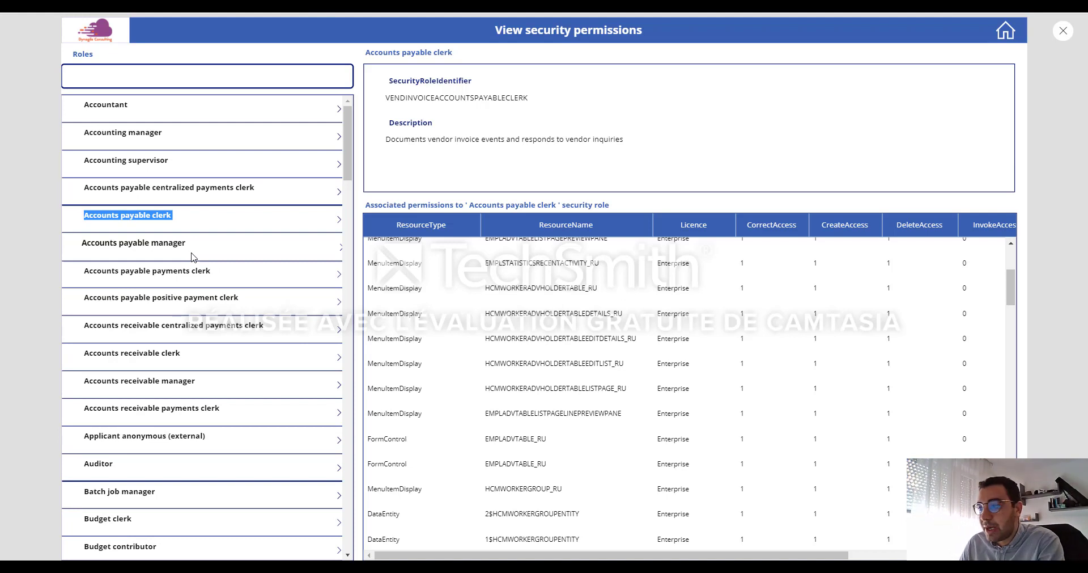
pyautogui.click(169, 187)
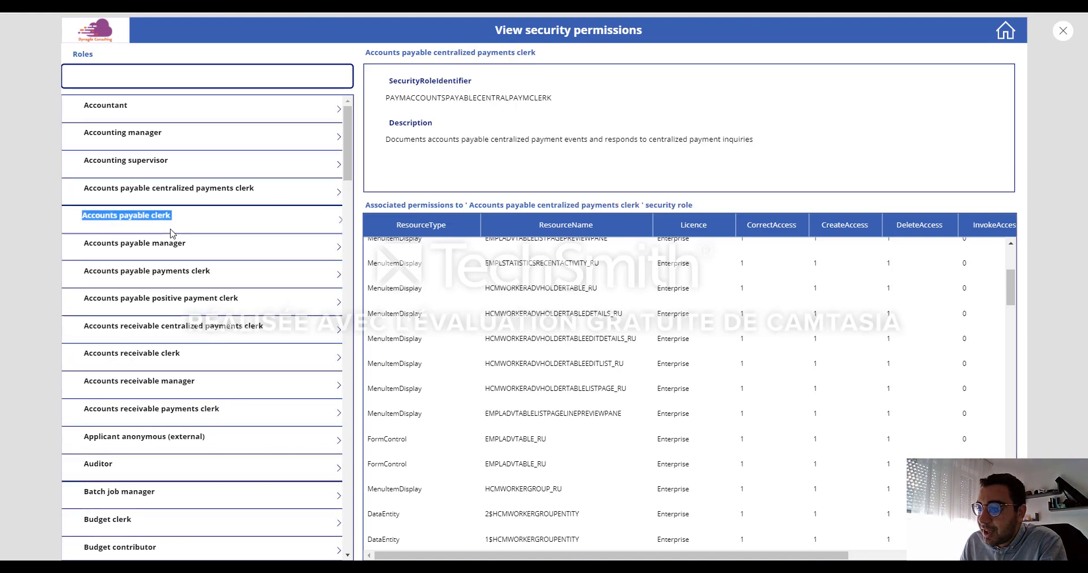
pyautogui.click(126, 214)
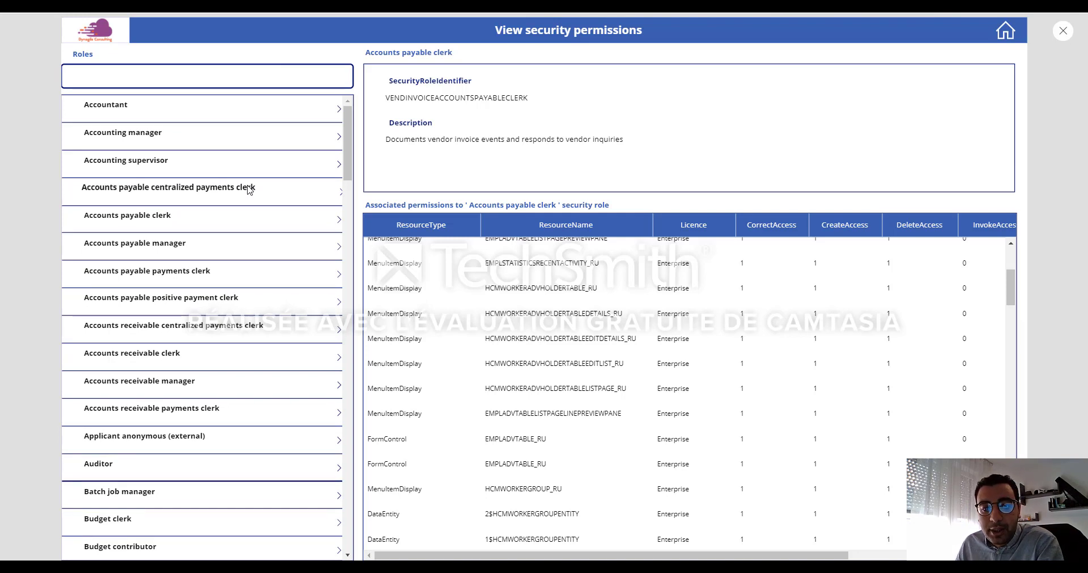
pyautogui.moveTo(315, 318)
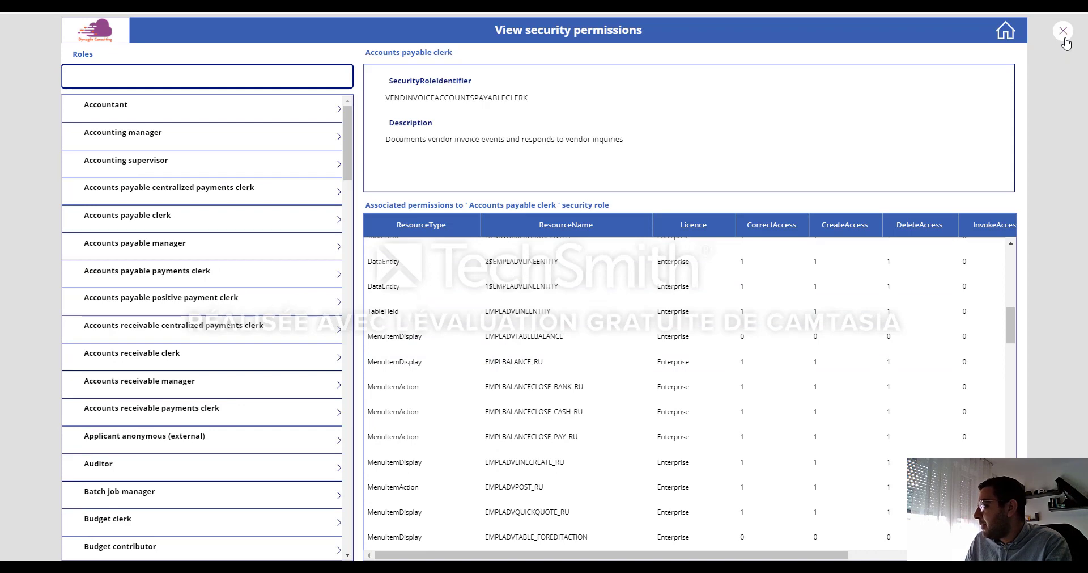
pyautogui.click(1063, 31)
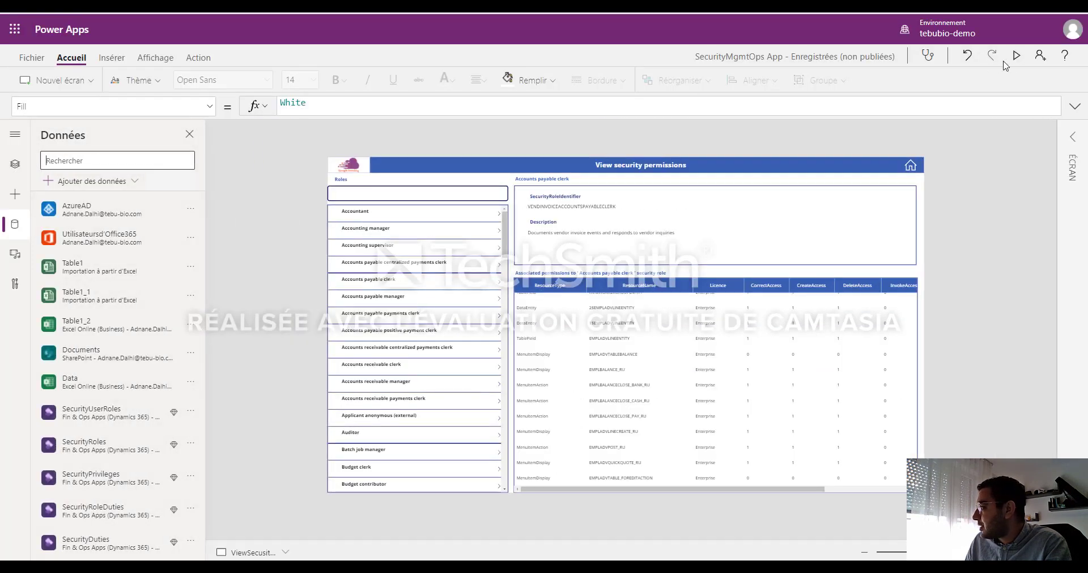
# Preview the app, view the Collections agent role's six users, and open the user dropdown.
pyautogui.click(1016, 56)
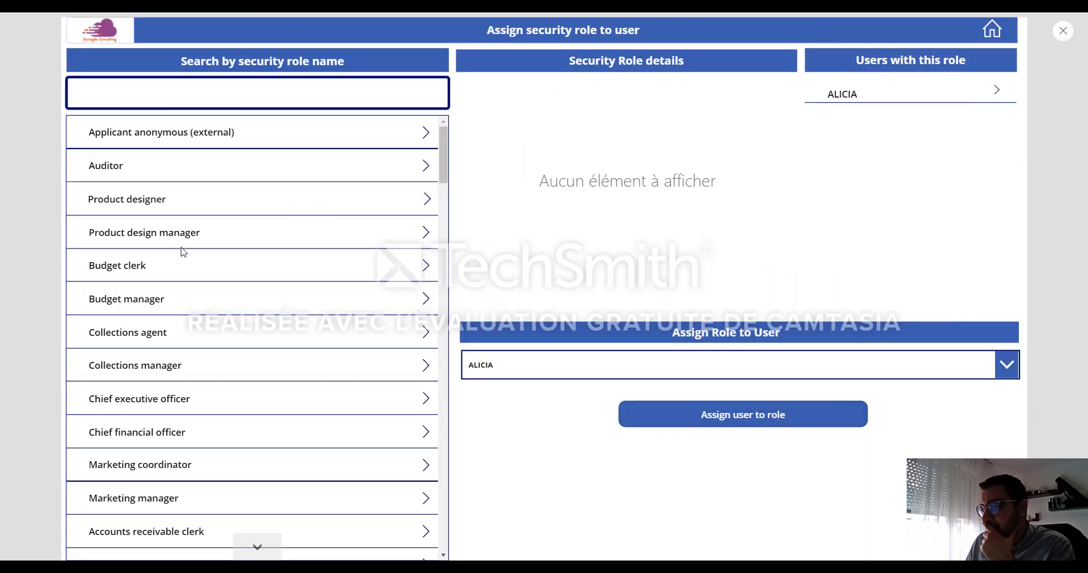
pyautogui.scroll(-3)
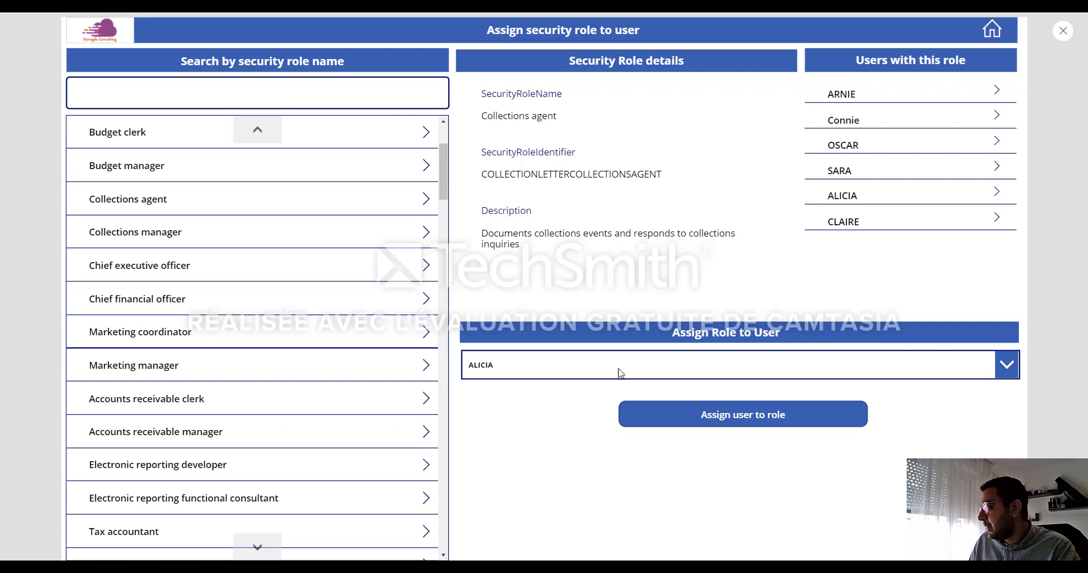
pyautogui.moveTo(832, 238)
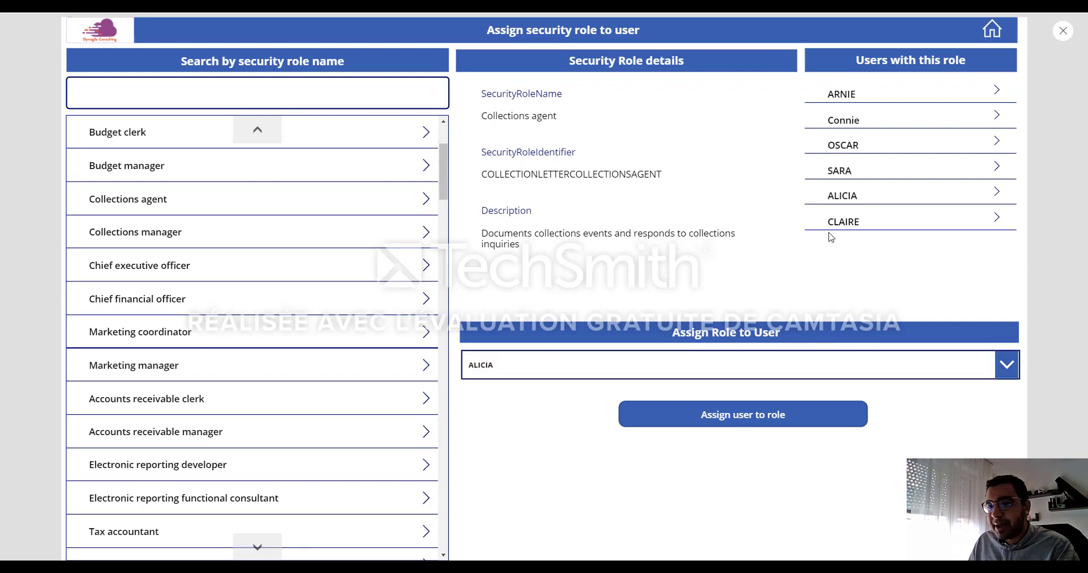
pyautogui.moveTo(867, 134)
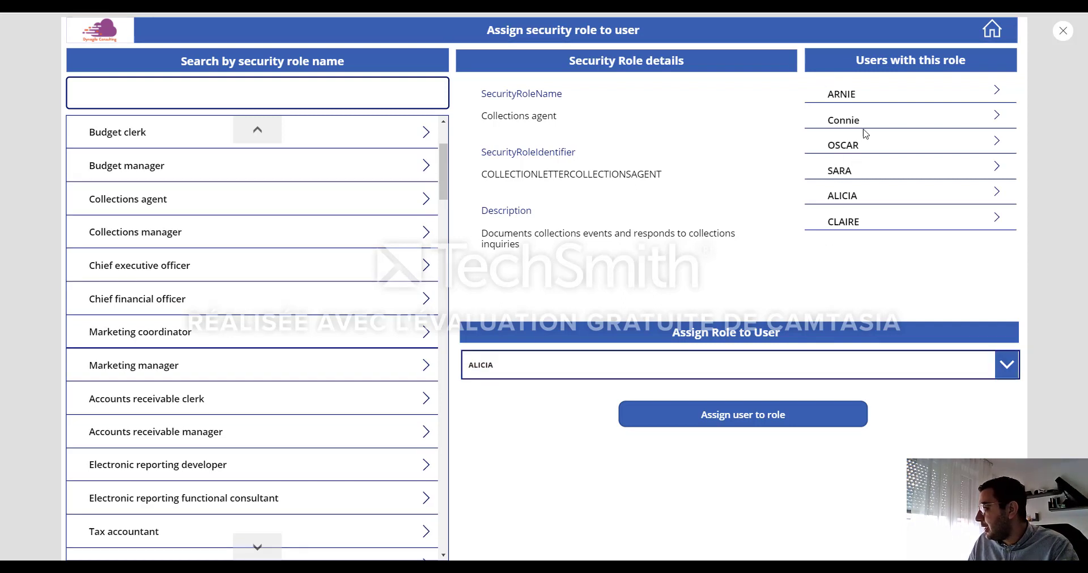
pyautogui.moveTo(449, 242)
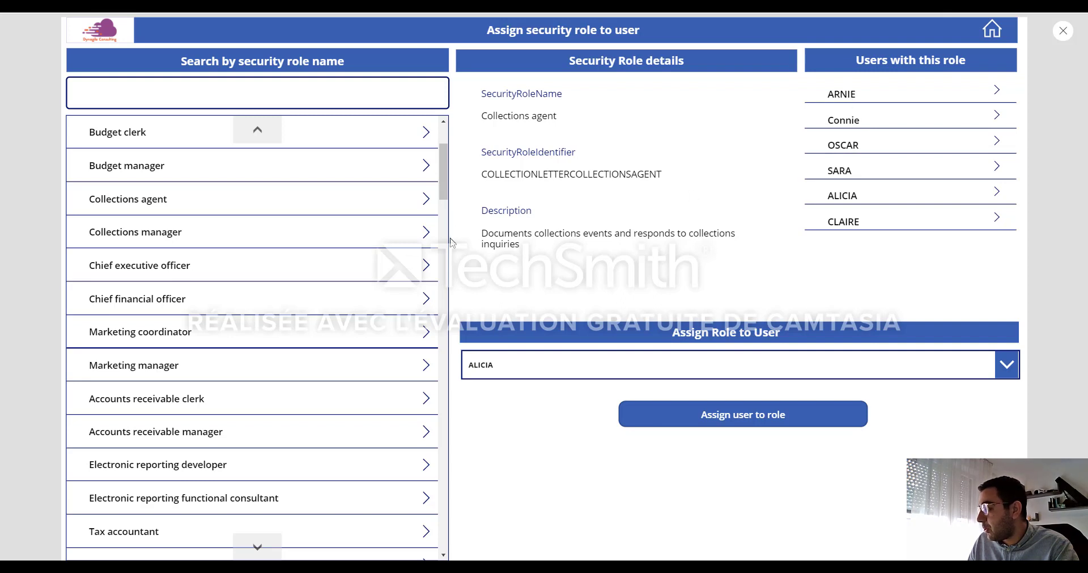
pyautogui.moveTo(469, 242)
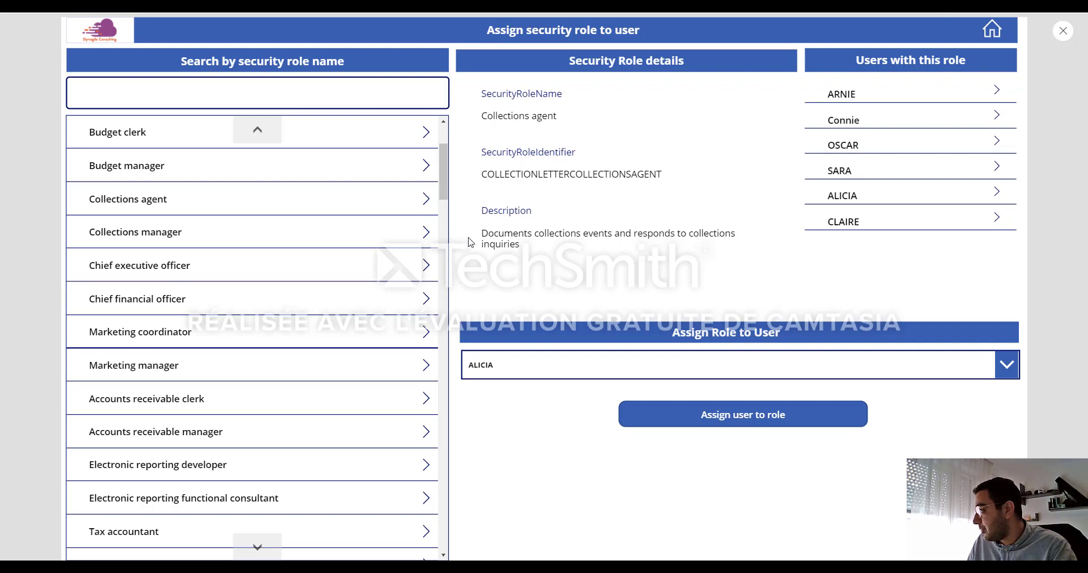
pyautogui.moveTo(807, 210)
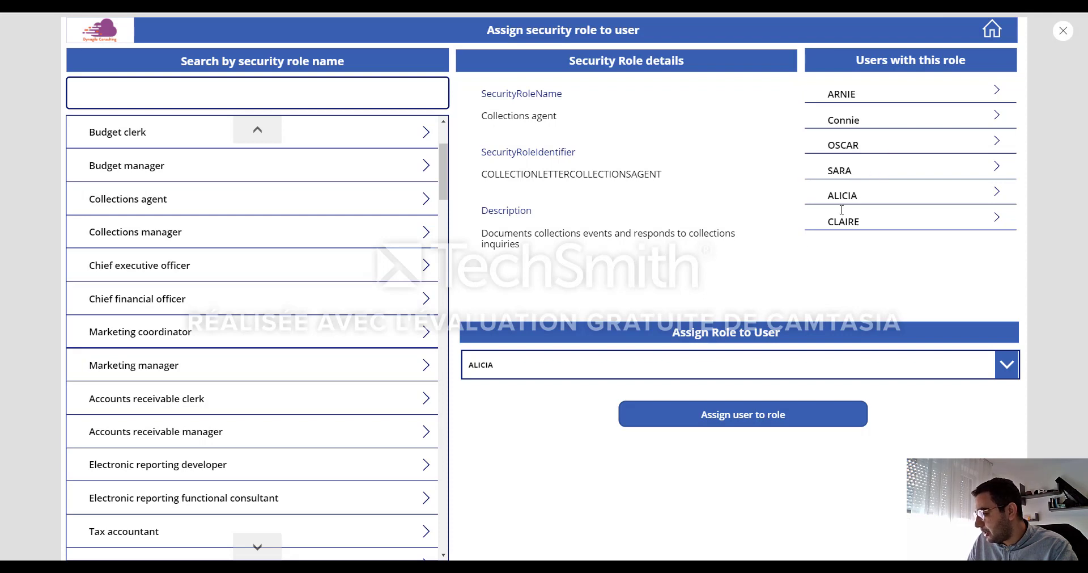
pyautogui.click(1006, 364)
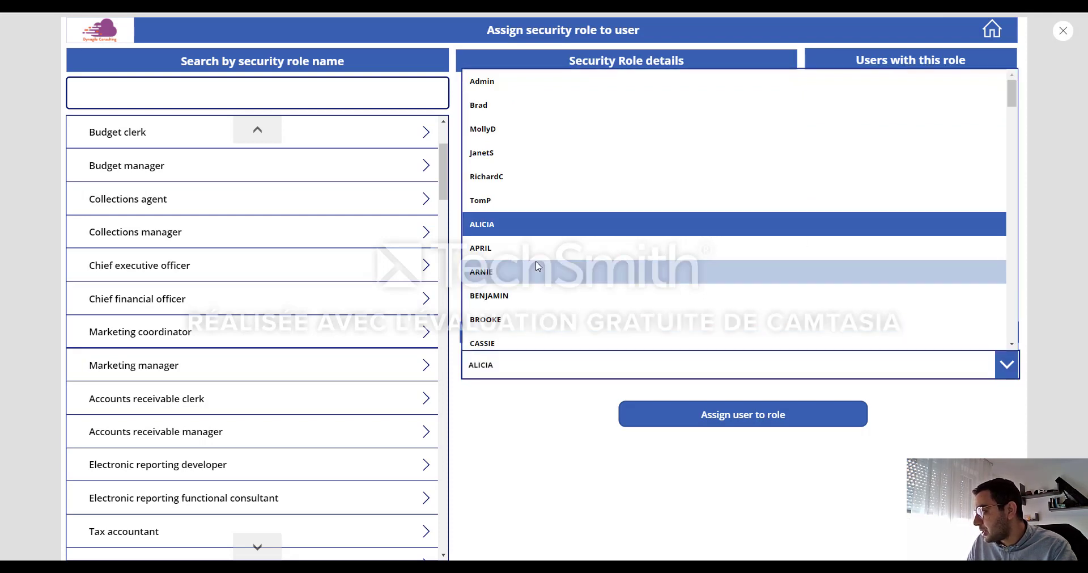
pyautogui.scroll(-3)
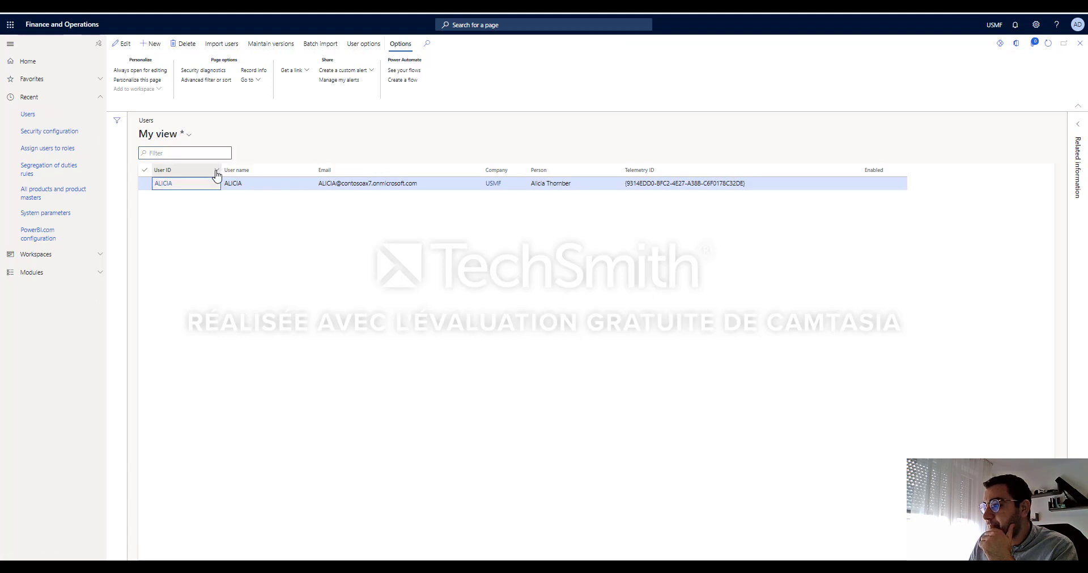
# Filter Finance and Operations Users by User ID 'David' and open DAVID's record.
pyautogui.click(216, 169)
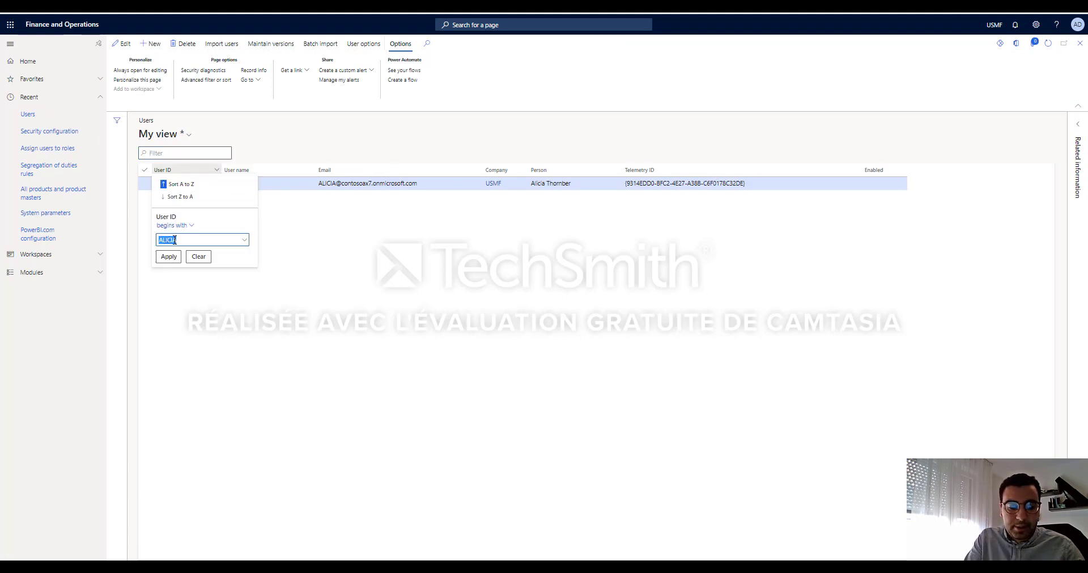
pyautogui.write('David')
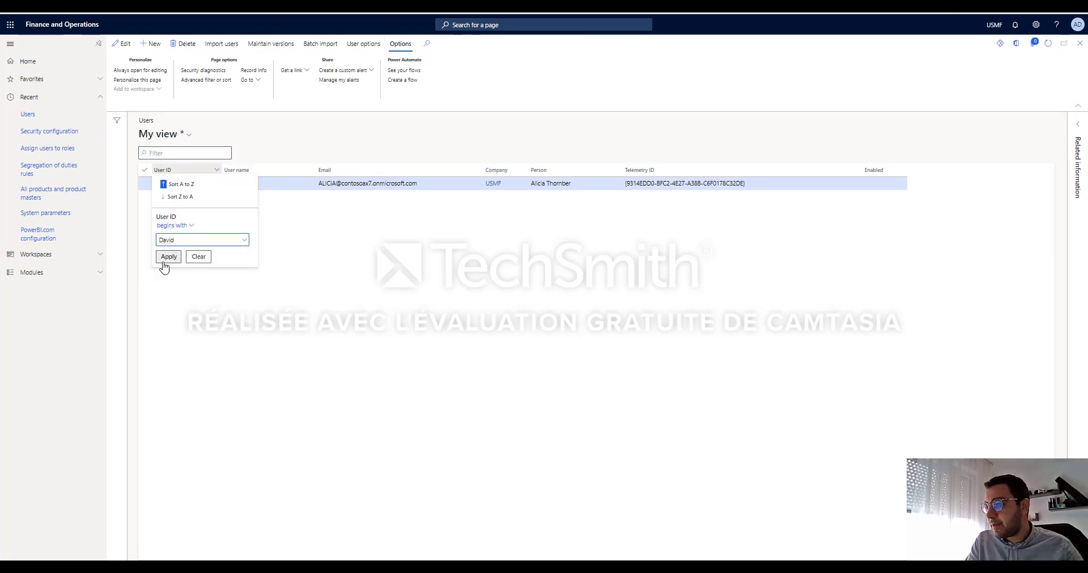
pyautogui.click(167, 257)
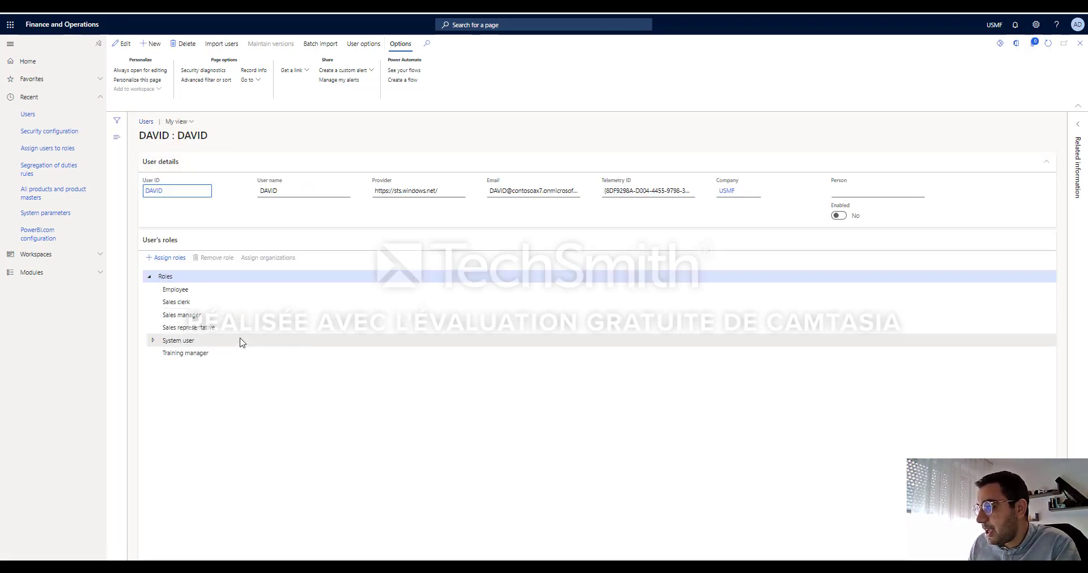
pyautogui.click(169, 257)
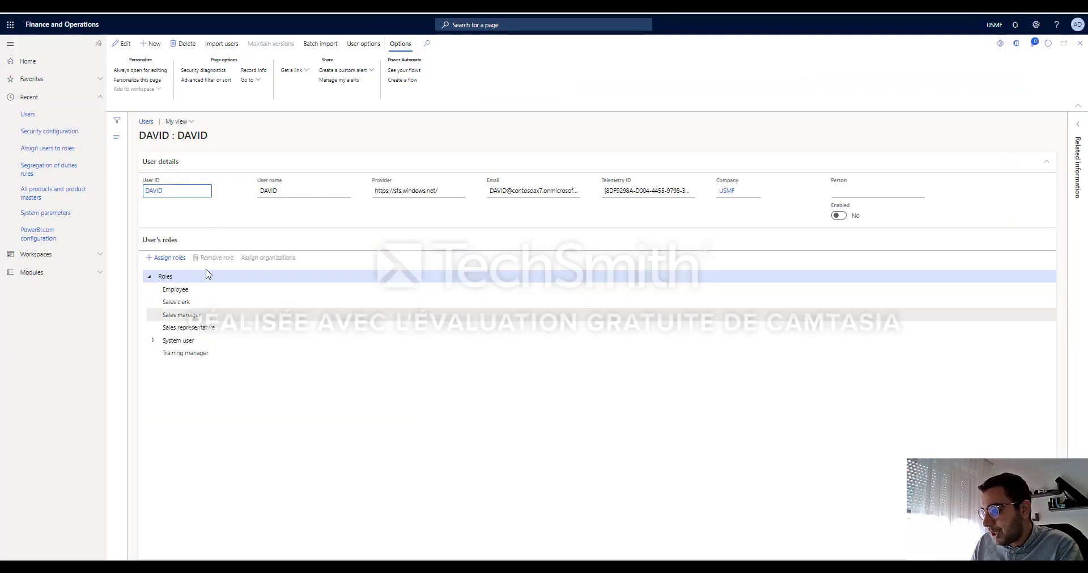
# Assign the Collections agent role to DAVID and refresh his user record.
pyautogui.click(169, 257)
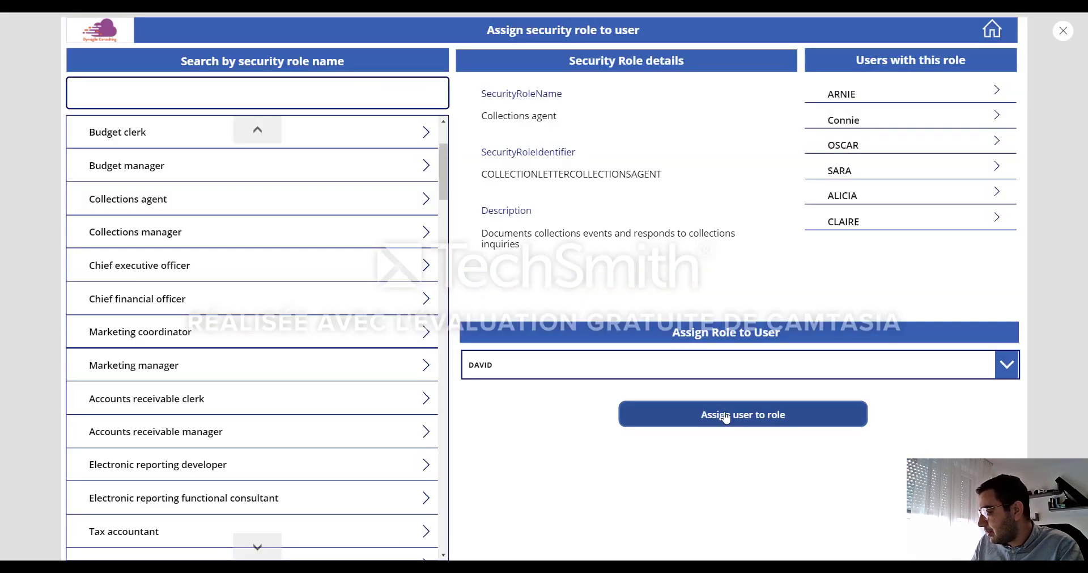
pyautogui.click(742, 414)
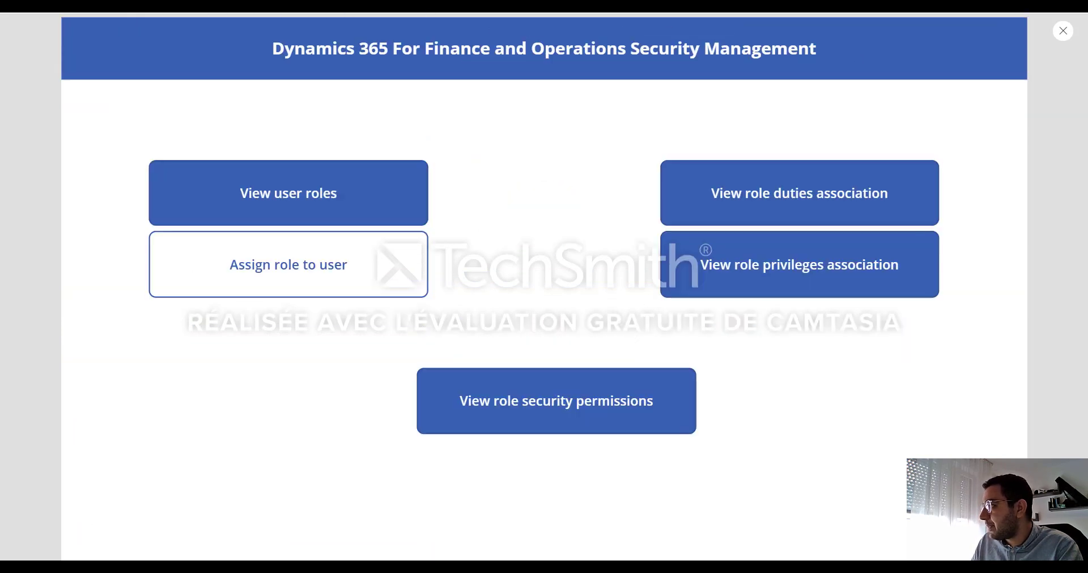
pyautogui.click(287, 264)
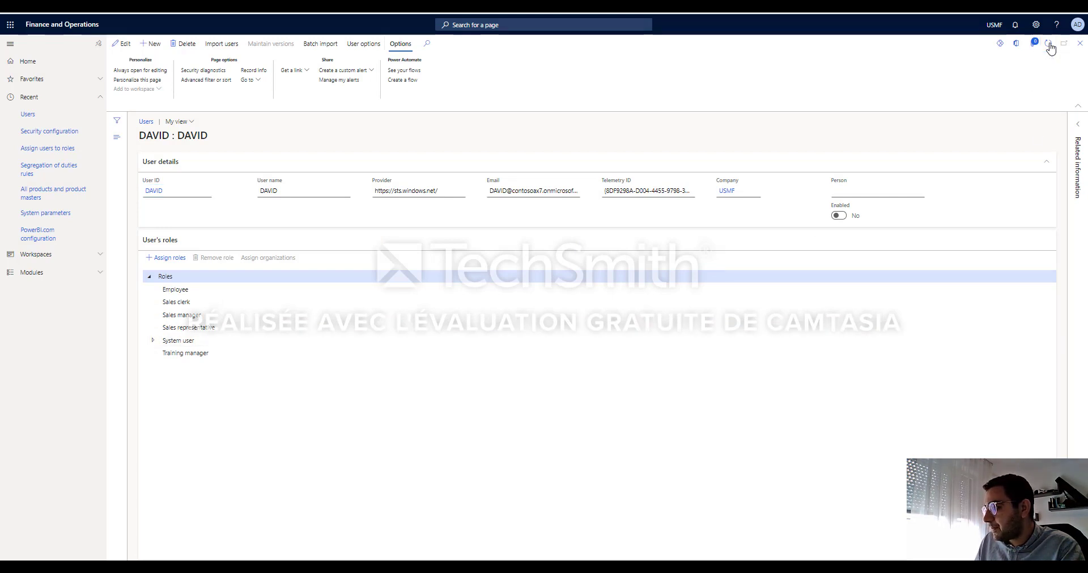
pyautogui.click(169, 257)
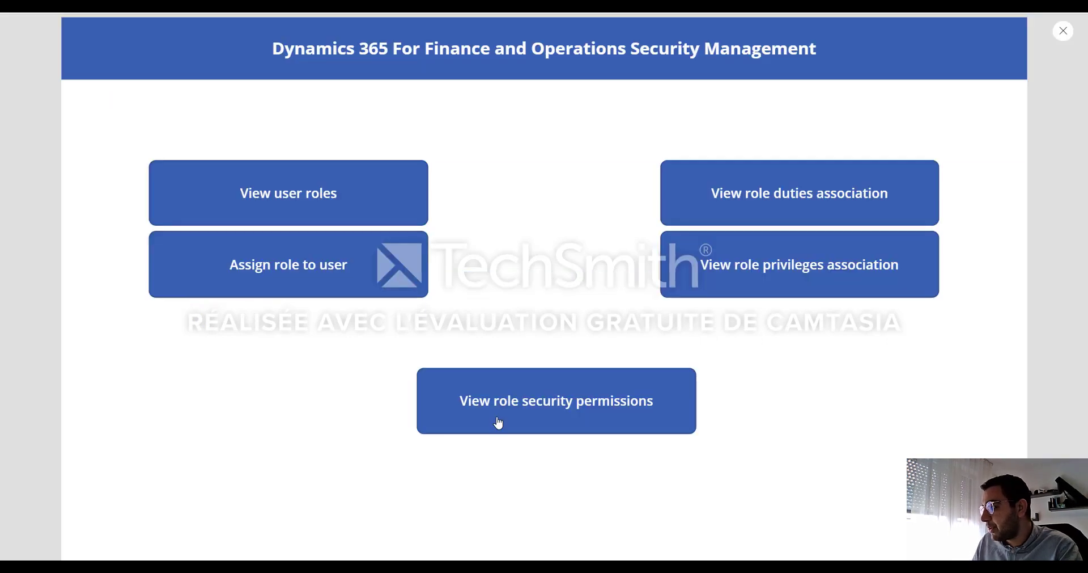
pyautogui.moveTo(487, 290)
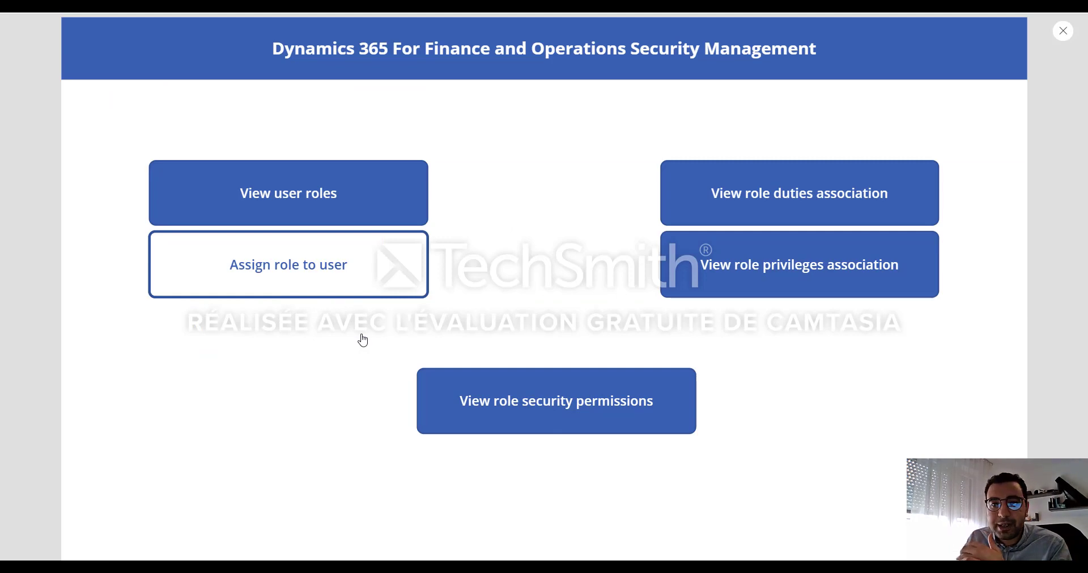
# Close the preview and open the ViewSecuityPermissions screen from the Tree view.
pyautogui.click(287, 264)
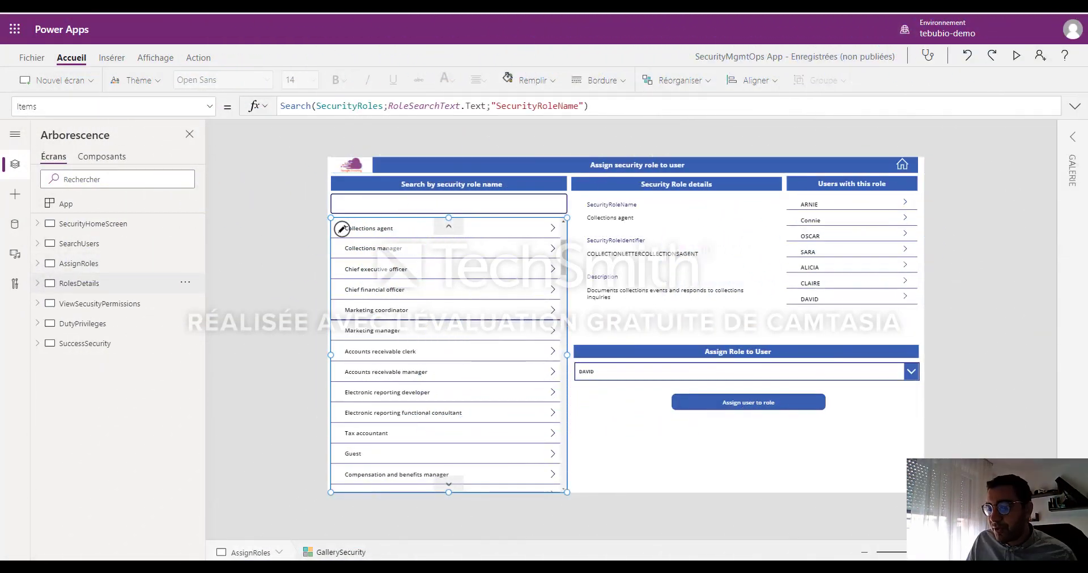
pyautogui.click(100, 303)
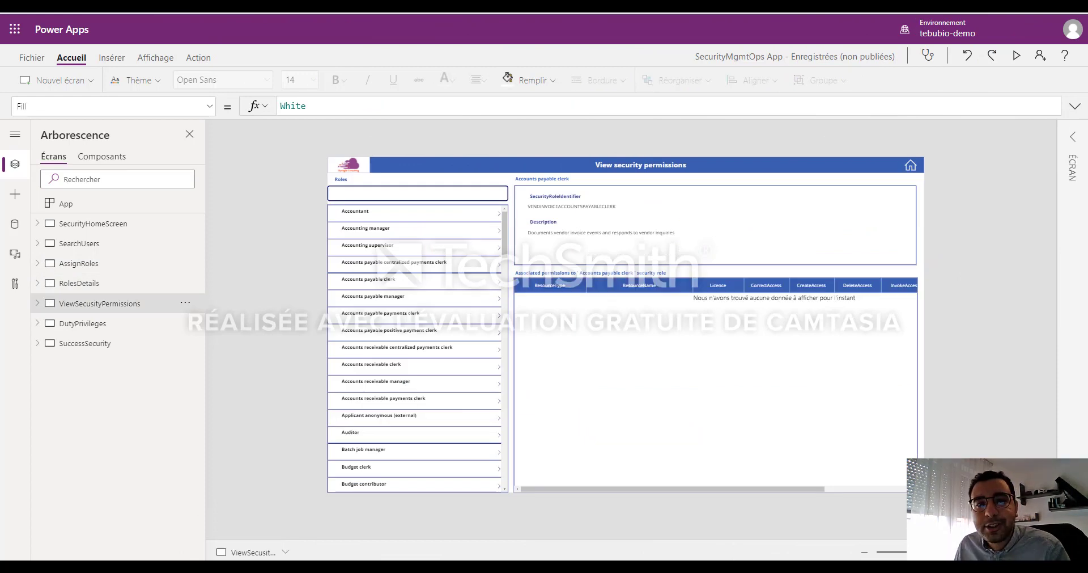